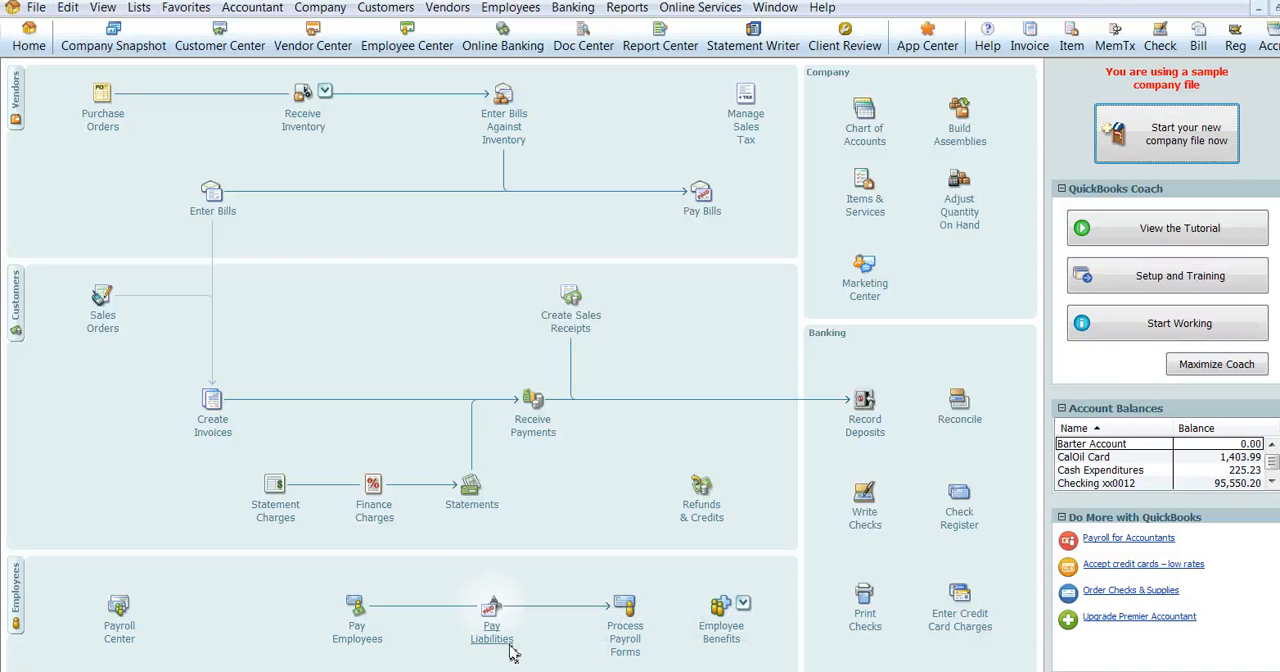
pyautogui.moveTo(491, 615)
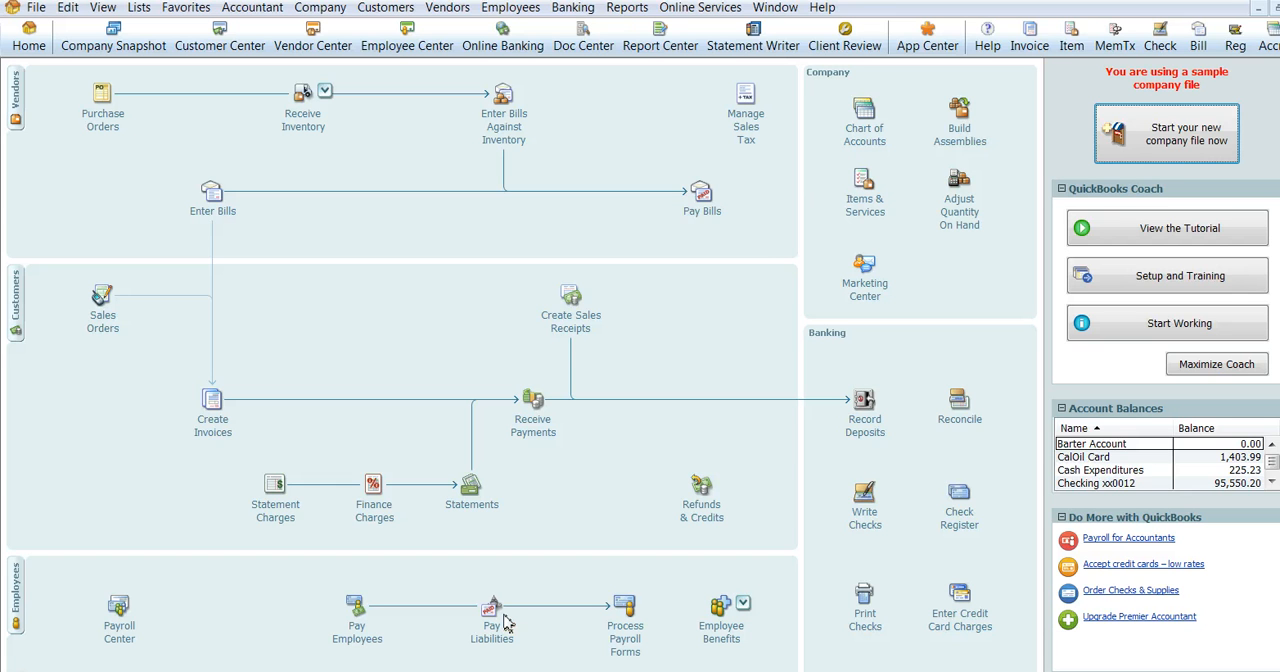
pyautogui.moveTo(491, 615)
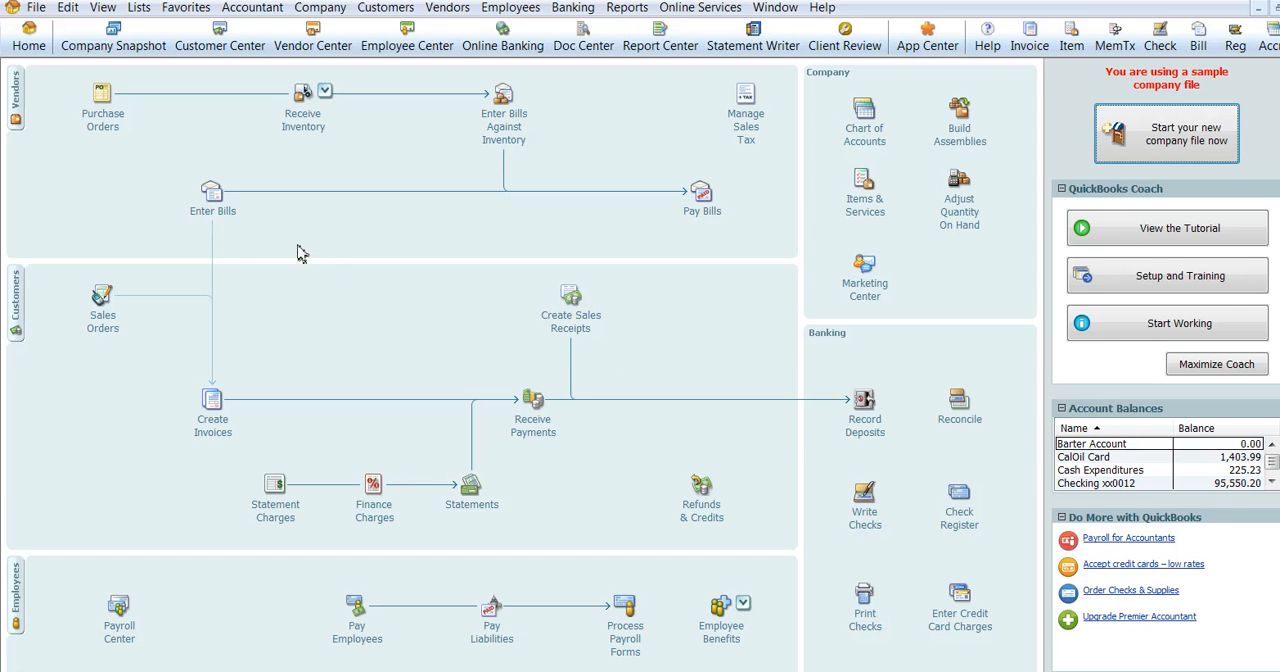
pyautogui.moveTo(212, 195)
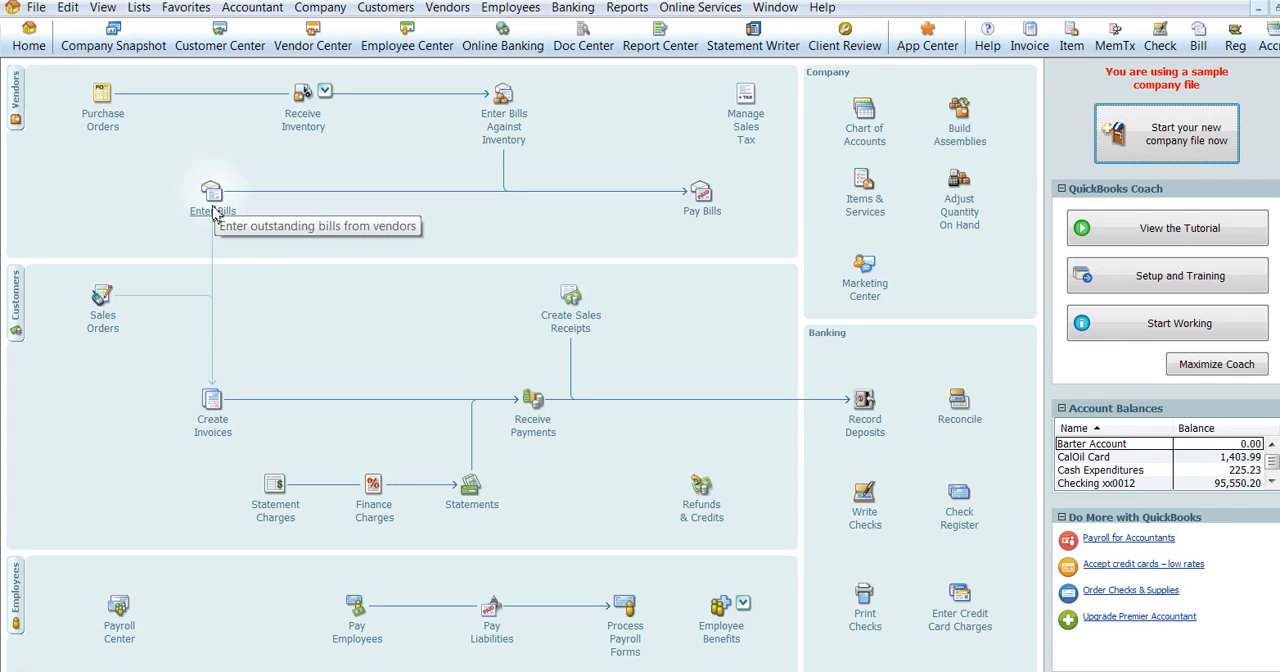
# Step: Start a new blank vendor bill from Vendors > Enter Bills
pyautogui.click(447, 7)
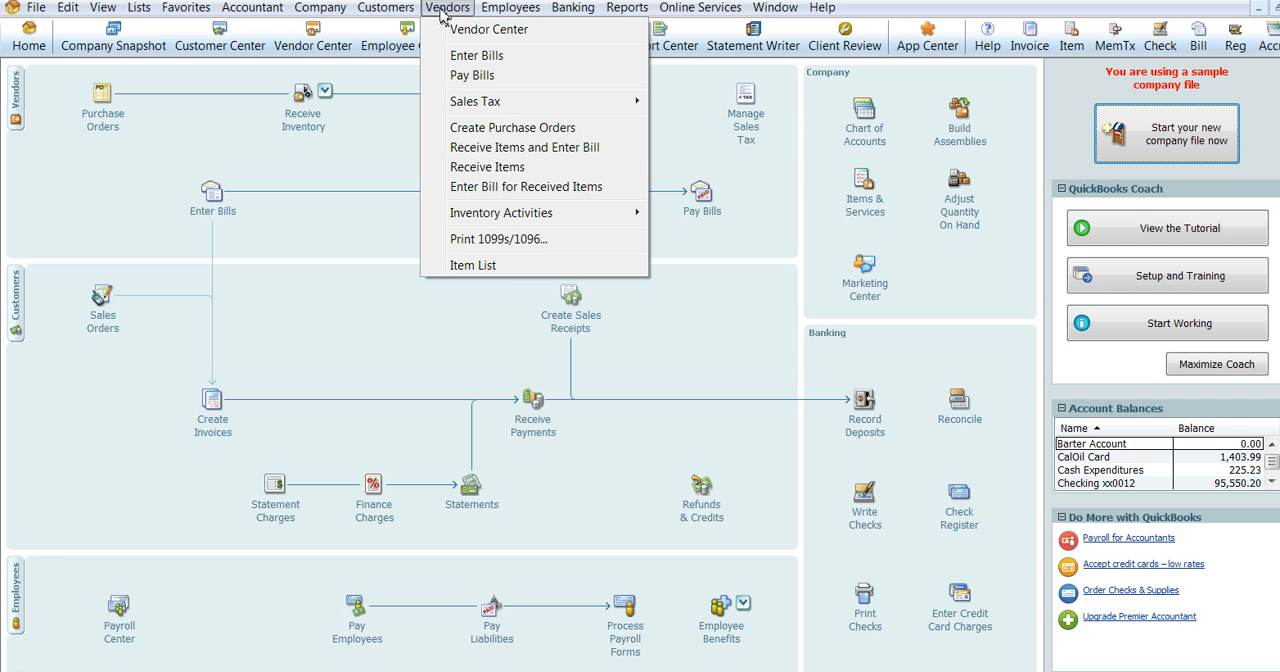
pyautogui.moveTo(477, 55)
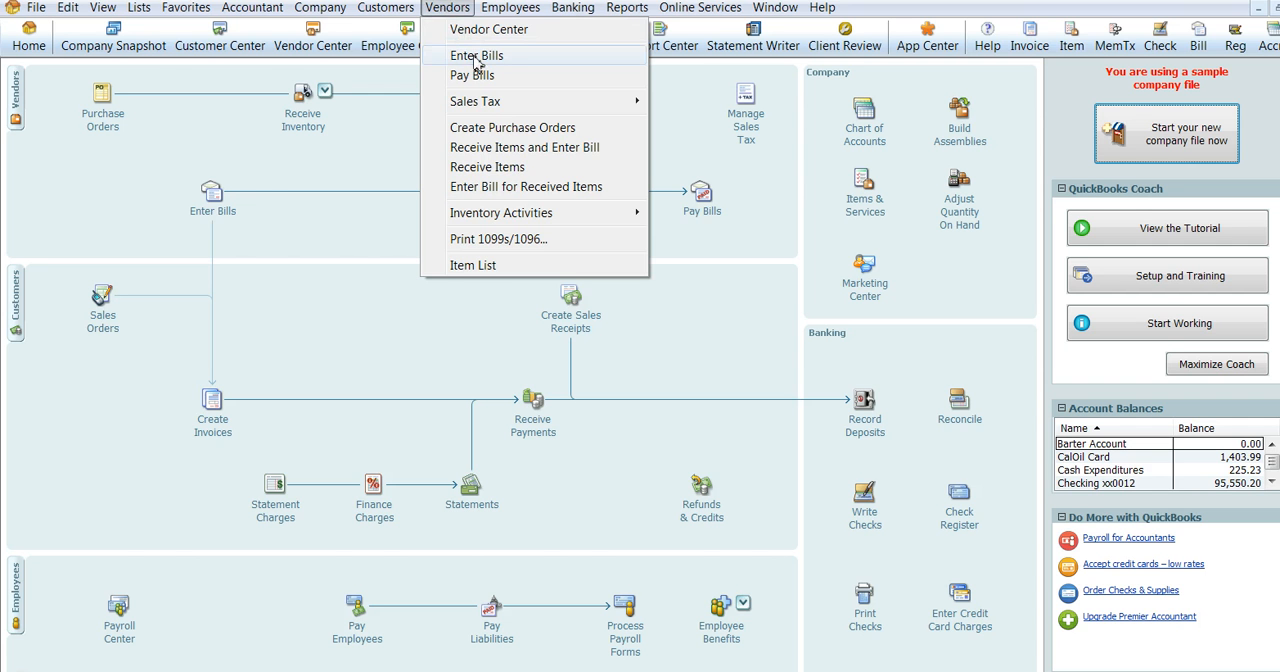
pyautogui.click(476, 55)
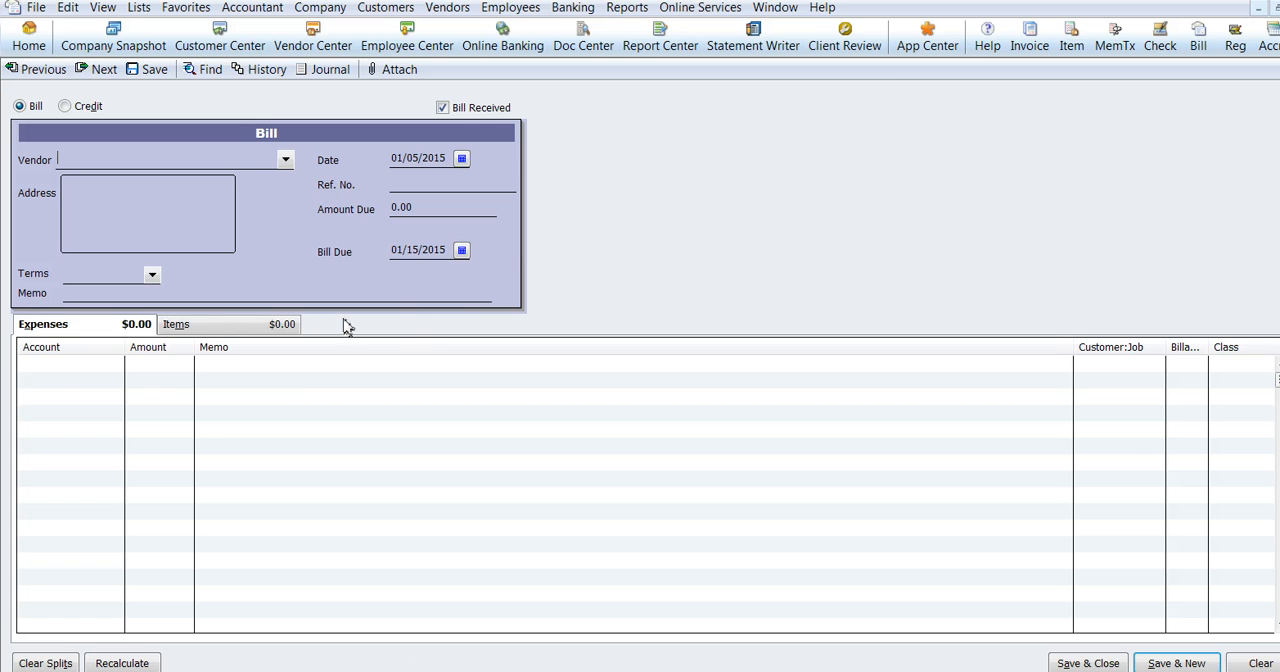
# Step: Set vendor CalOil Company, date 12/15/2014 and Ref. No. 5887 on the bill
pyautogui.click(285, 159)
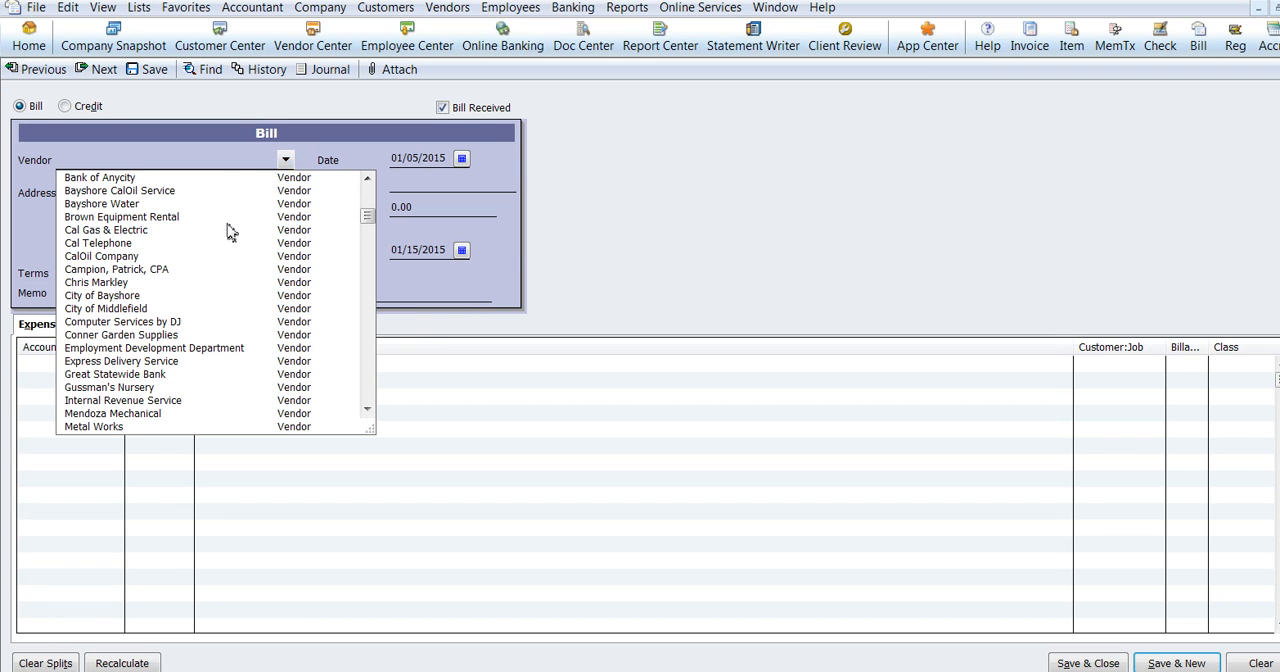
pyautogui.moveTo(143, 280)
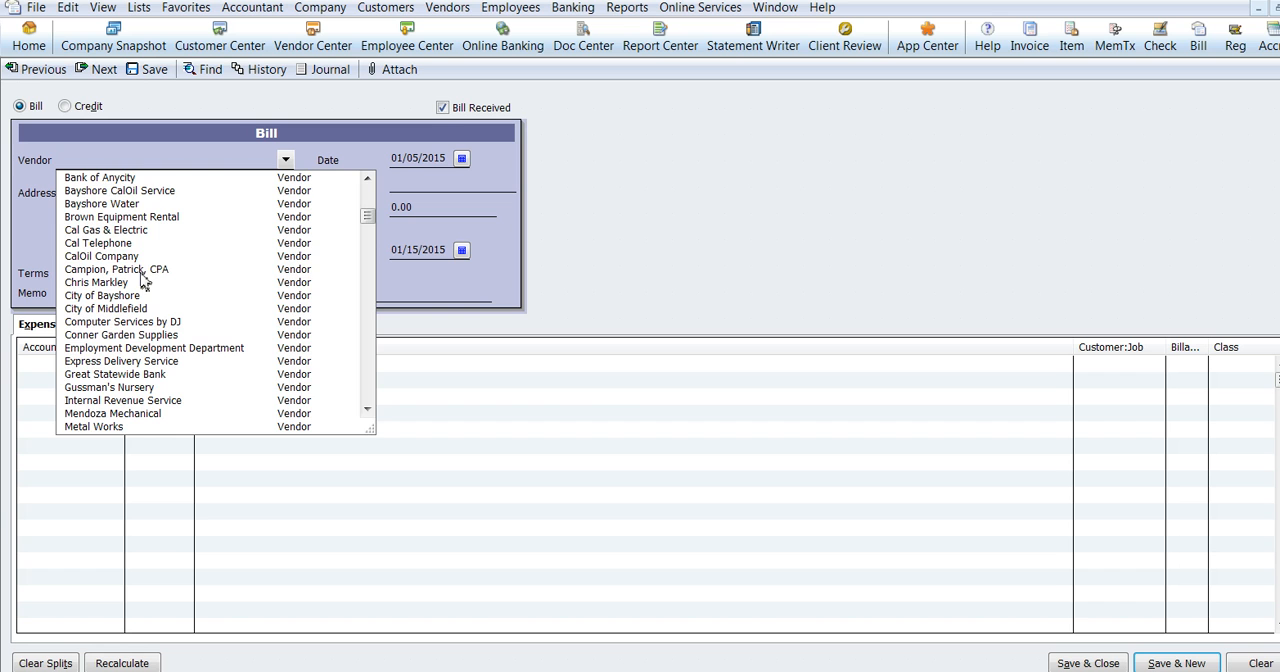
pyautogui.click(101, 256)
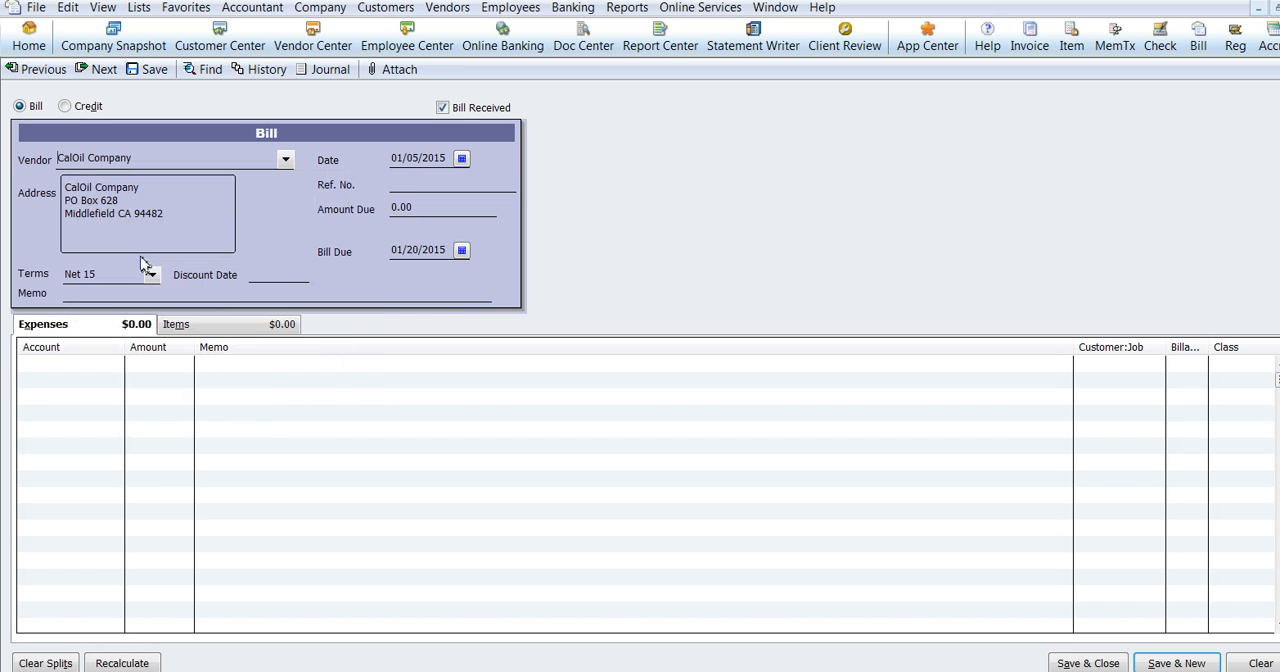
pyautogui.moveTo(318, 348)
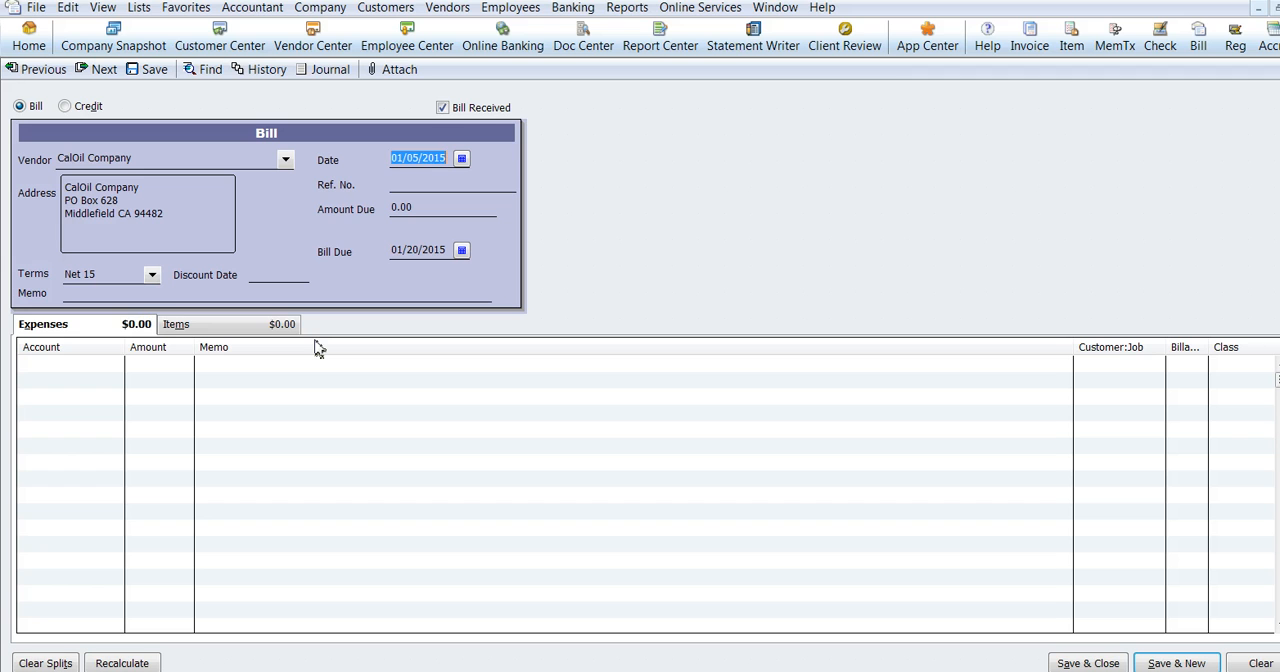
pyautogui.write('12/15/')
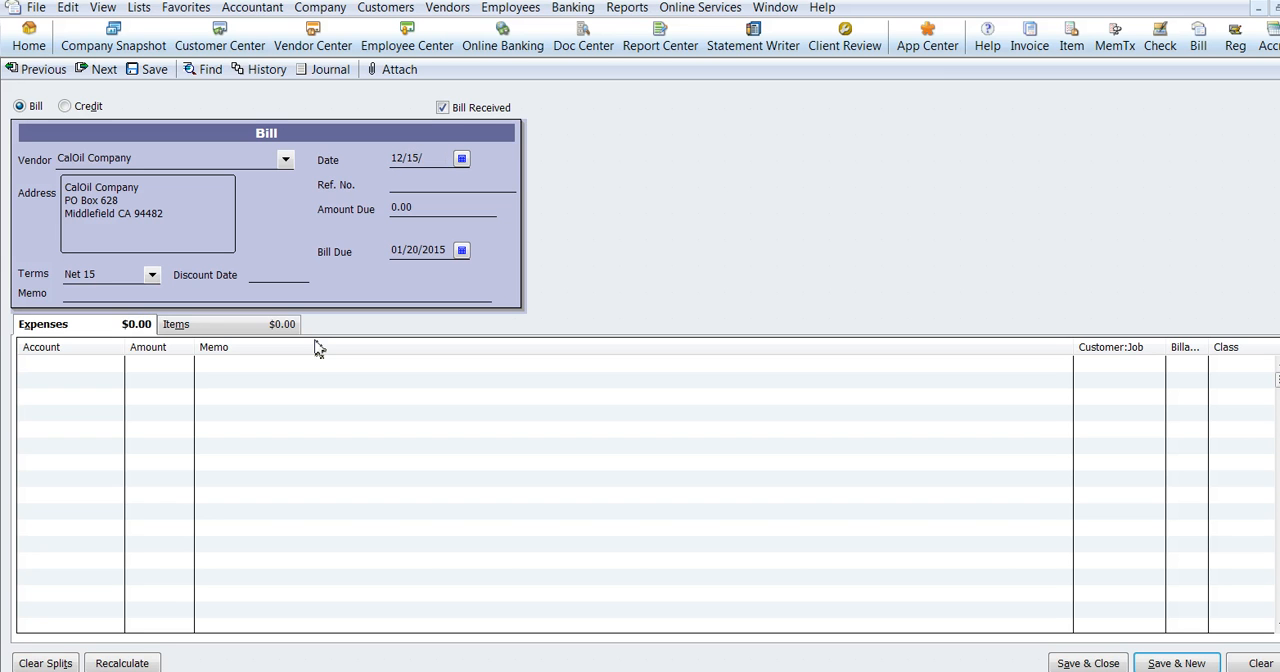
pyautogui.write('2')
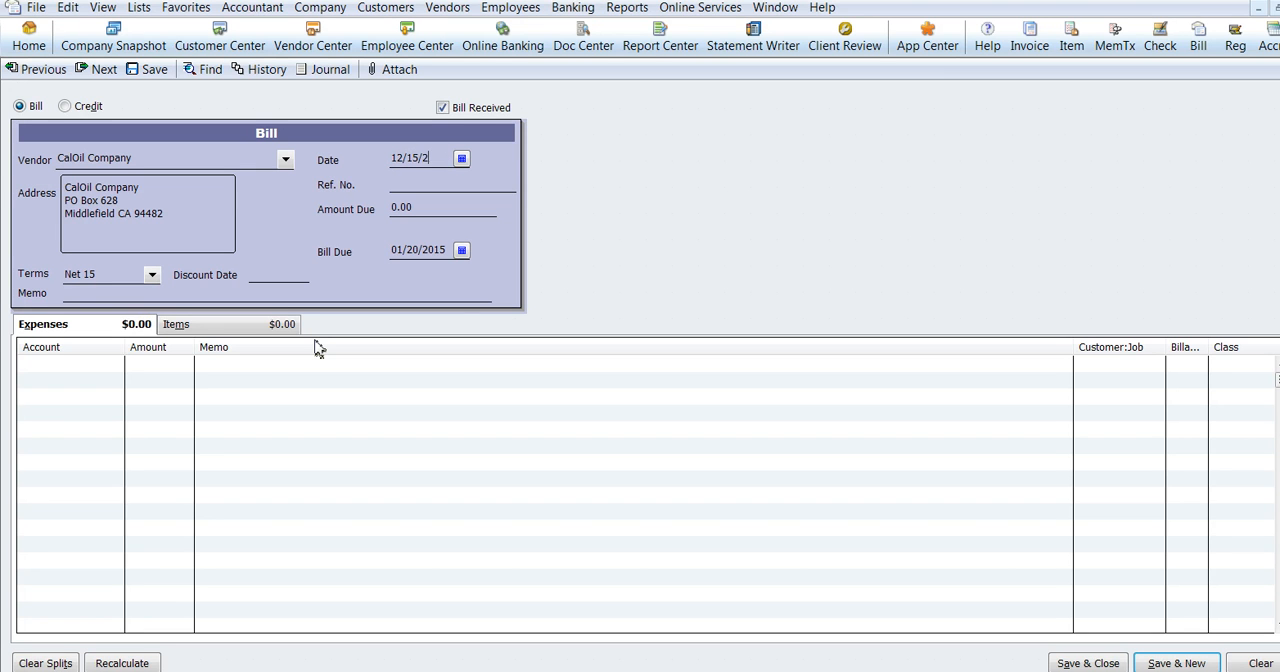
pyautogui.write('014')
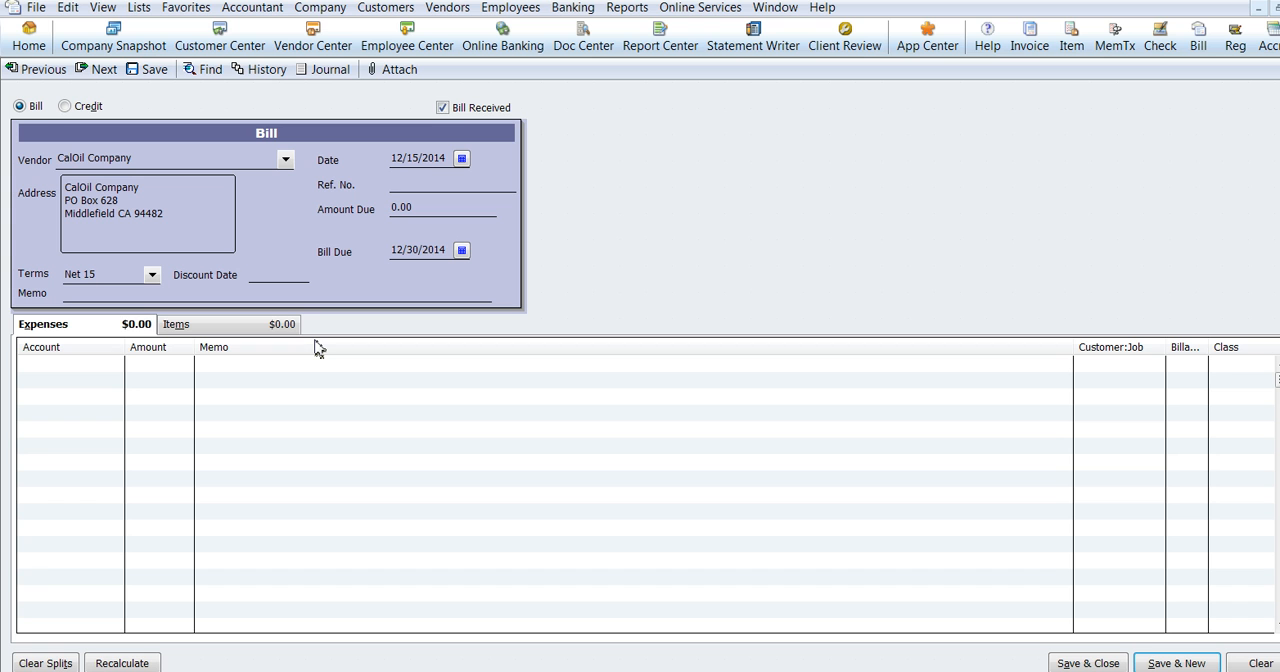
pyautogui.write('5')
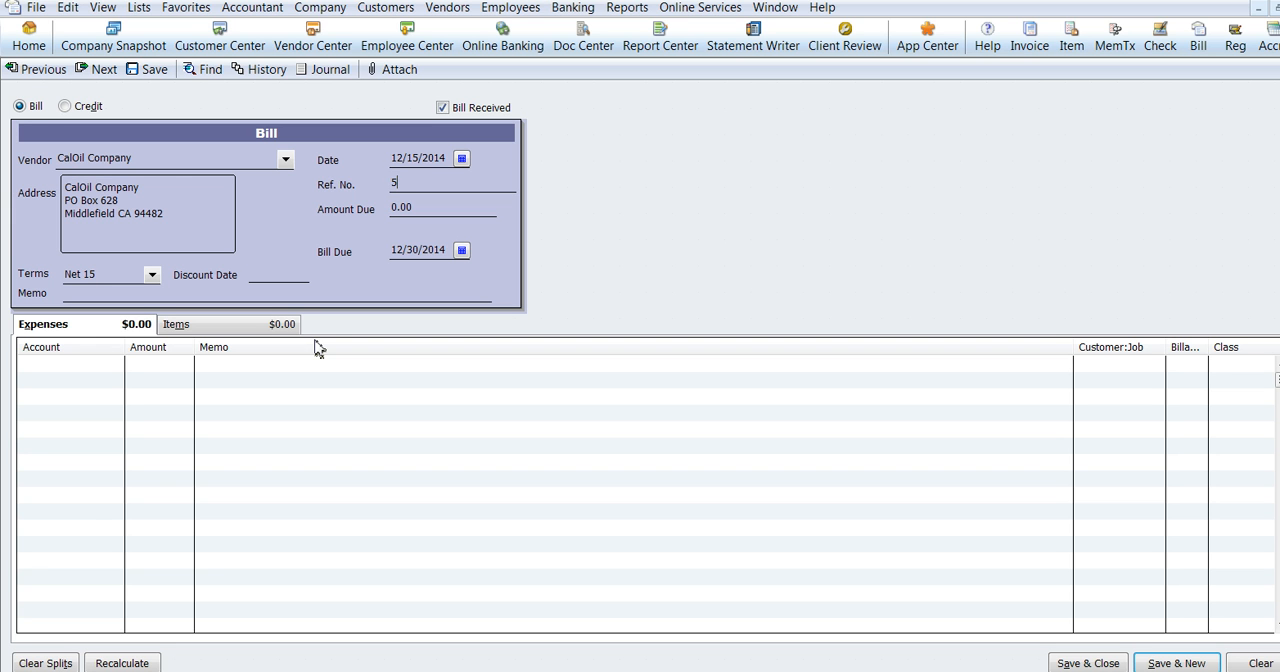
pyautogui.write('887')
pyautogui.click(443, 208)
pyautogui.write('45')
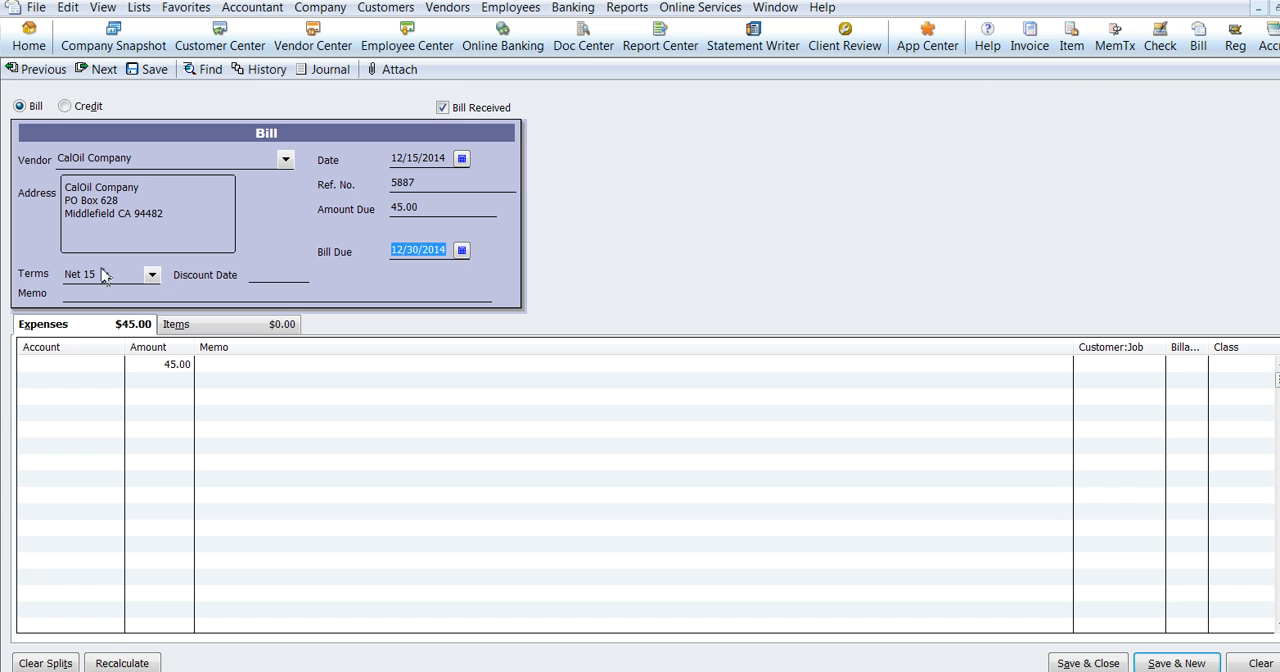
pyautogui.moveTo(441, 258)
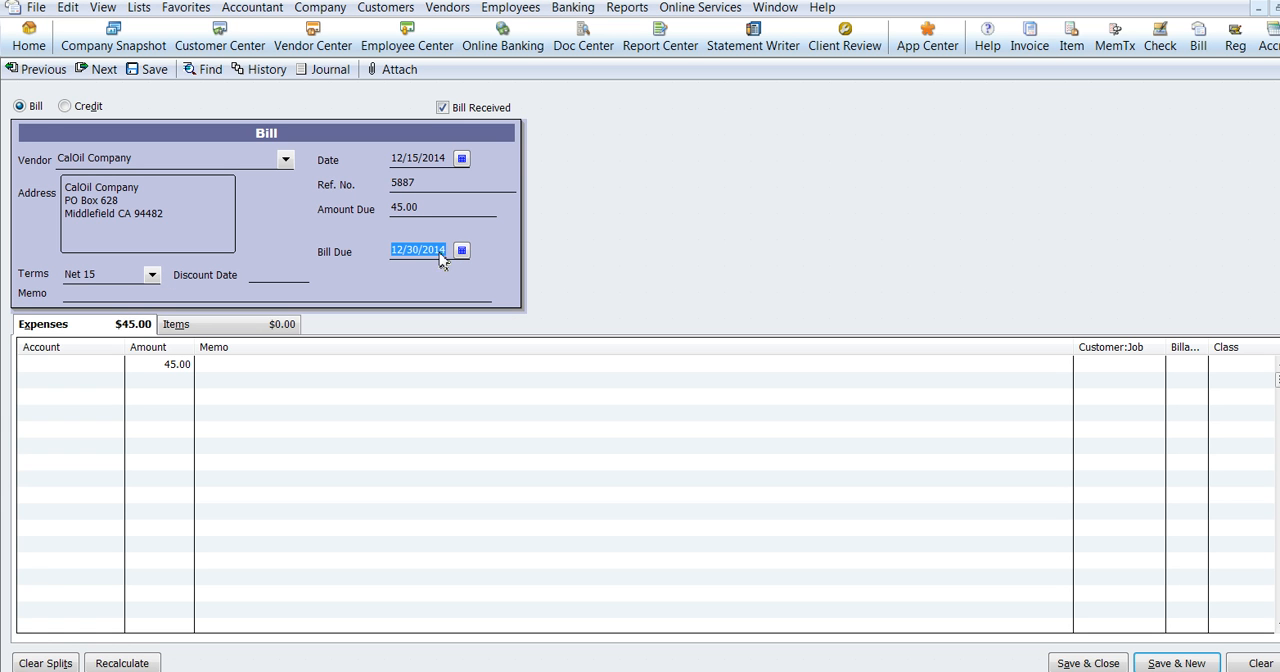
pyautogui.moveTo(443, 228)
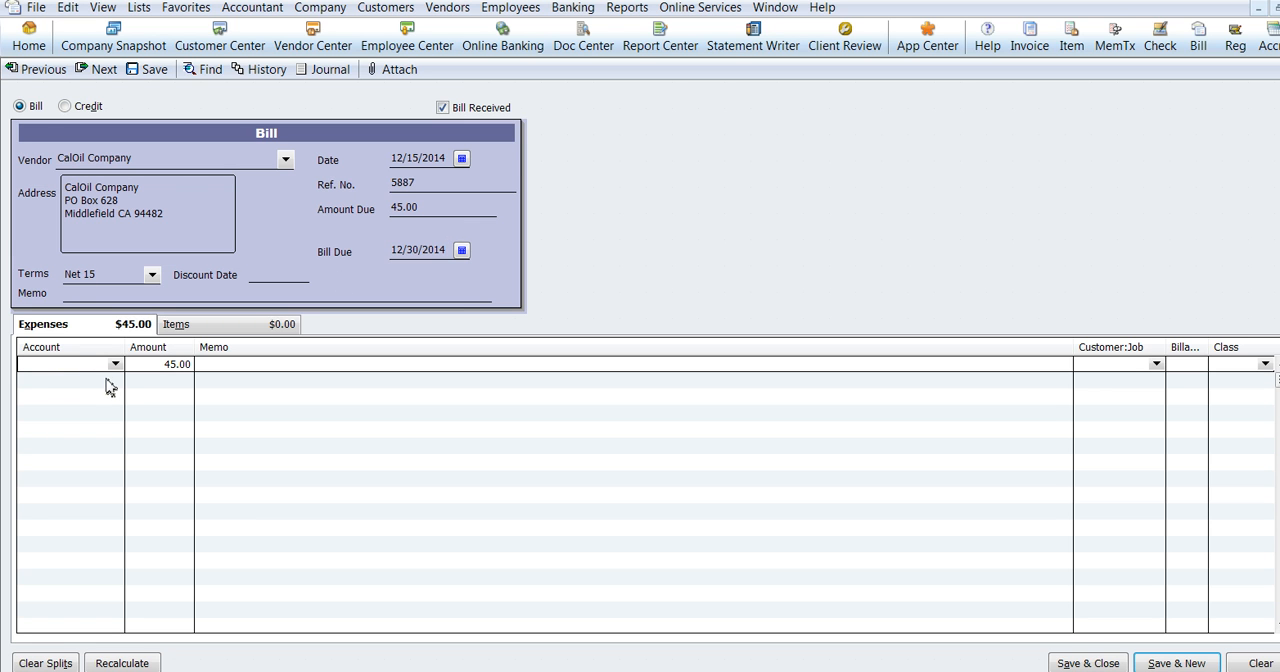
pyautogui.moveTo(82, 304)
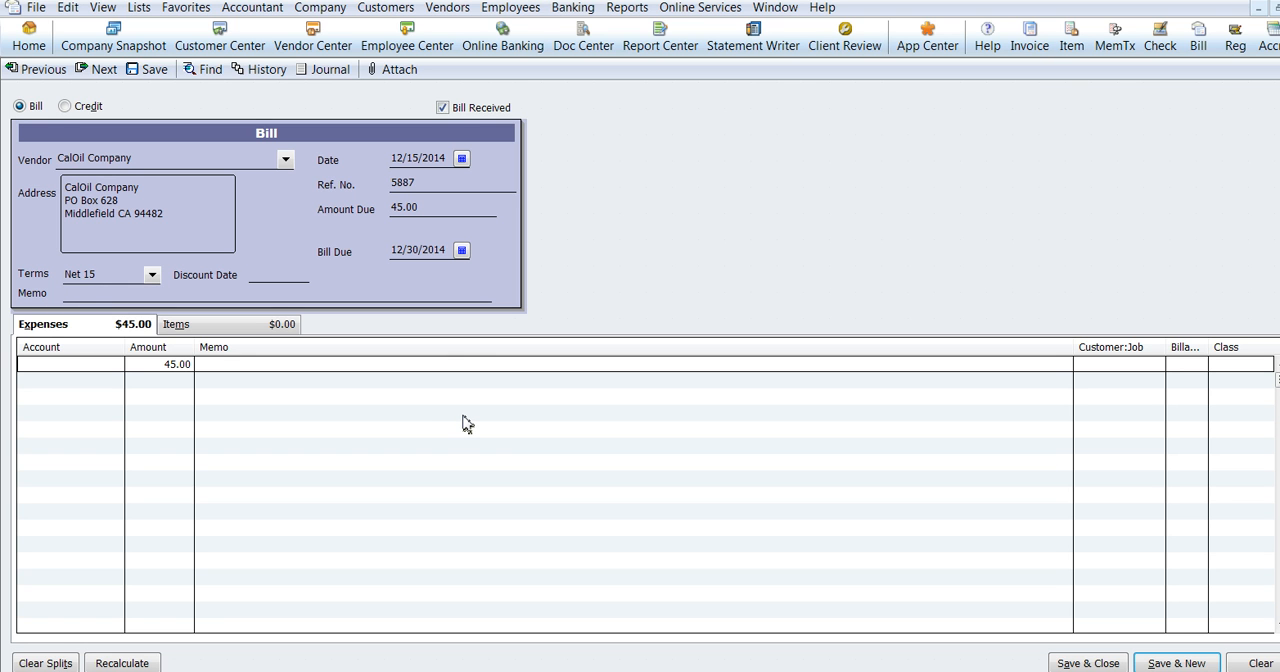
# Step: Enter 'Account #9889897' as the bill memo
pyautogui.write('Account')
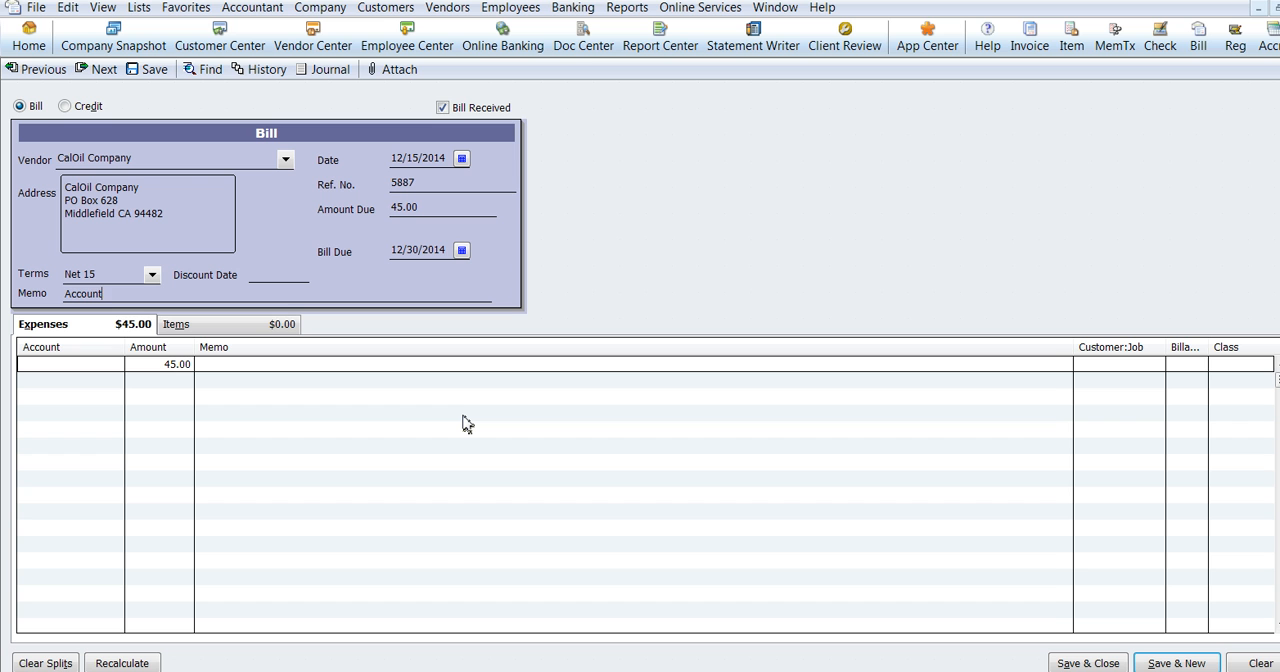
pyautogui.write('#')
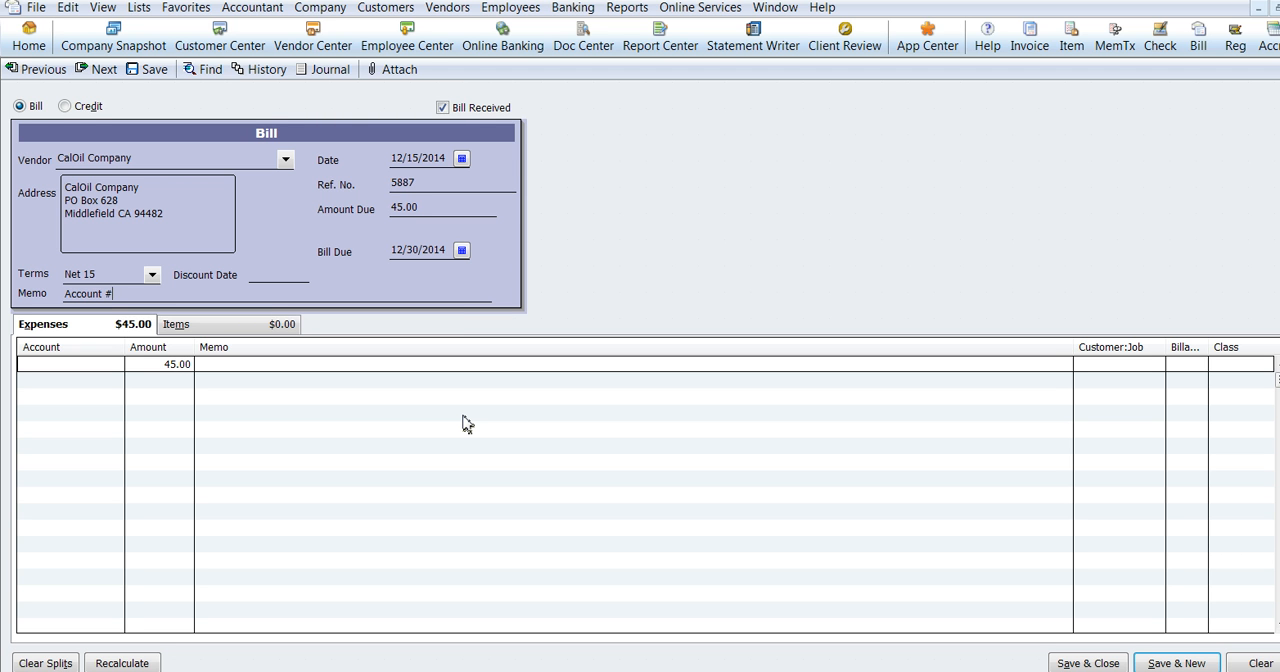
pyautogui.write('9889897')
pyautogui.click(71, 364)
pyautogui.write('Ut')
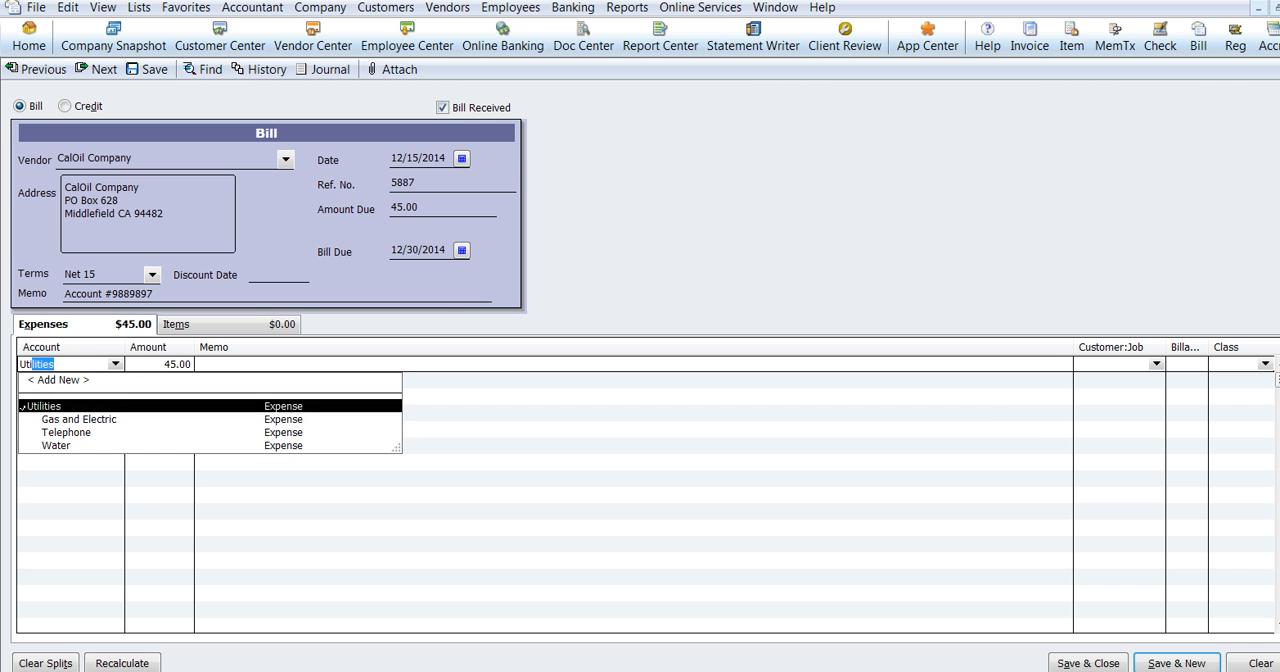
pyautogui.moveTo(98, 418)
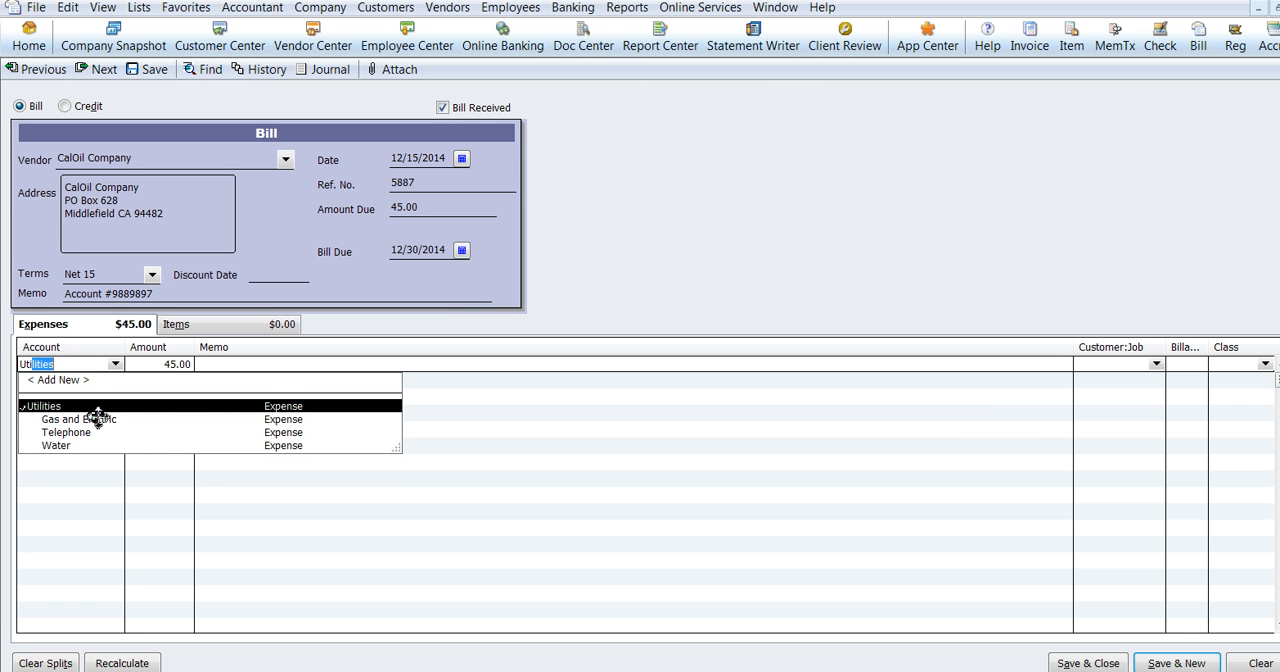
# Step: Charge the expense line to Utilities:Gas and Electric with memo '1/2 of winter payment'
pyautogui.click(78, 419)
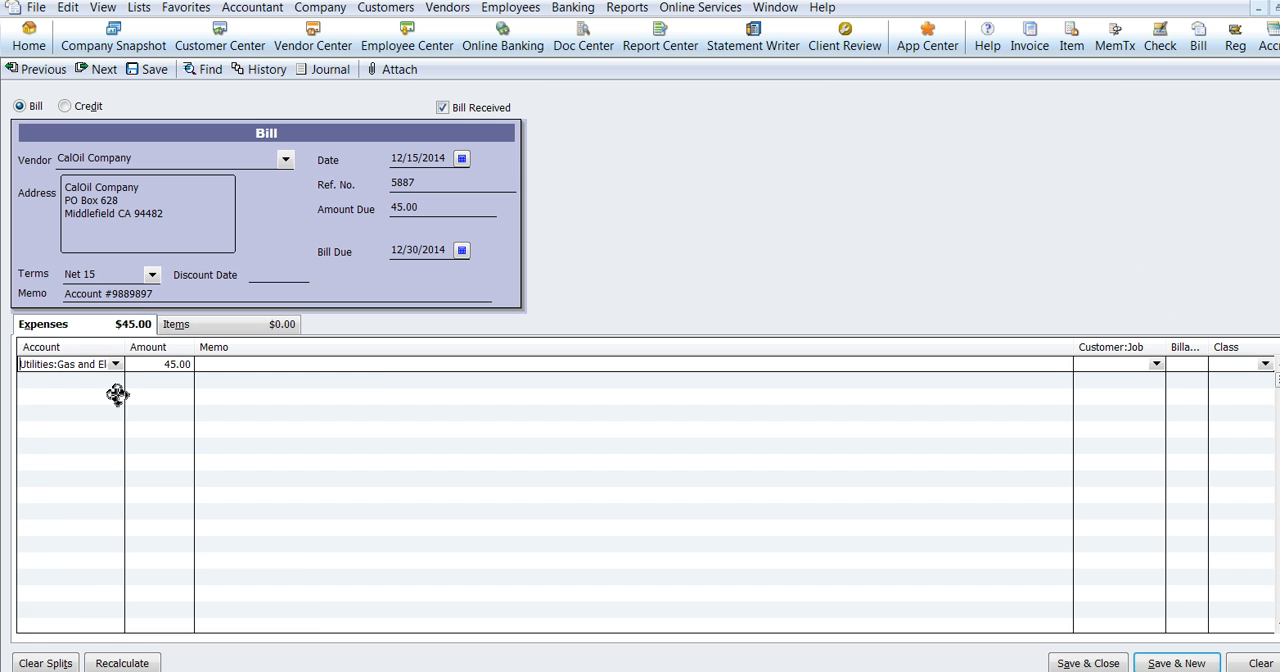
pyautogui.click(114, 363)
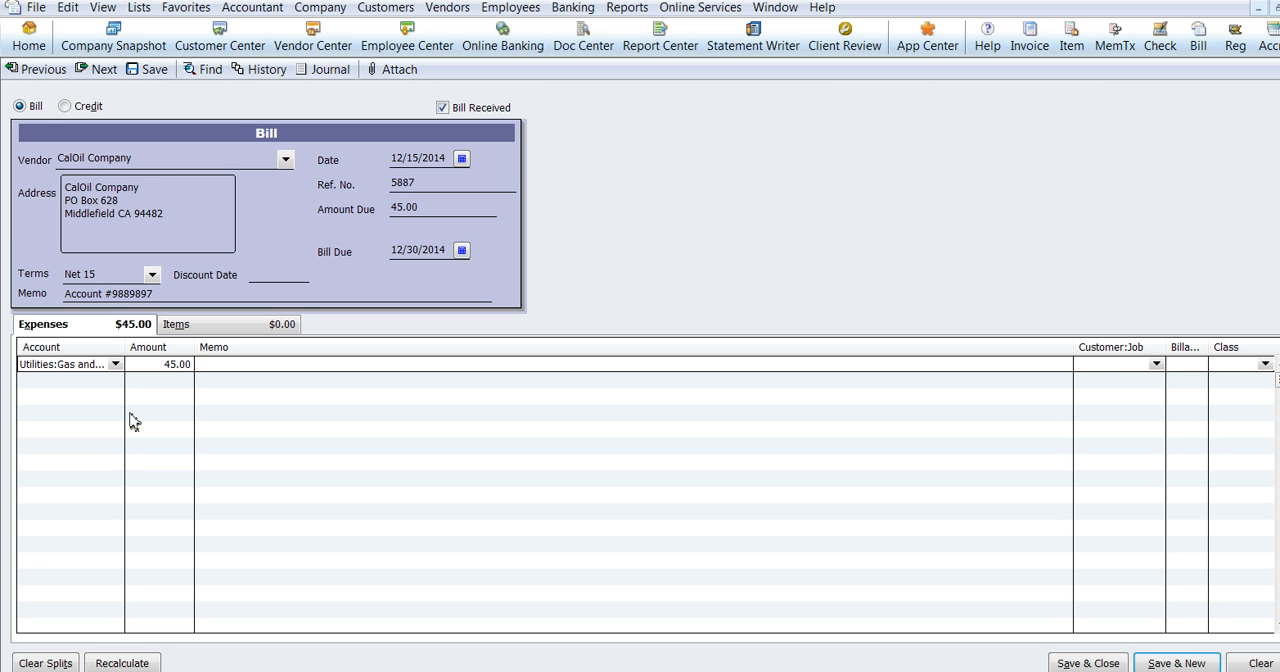
pyautogui.write('1')
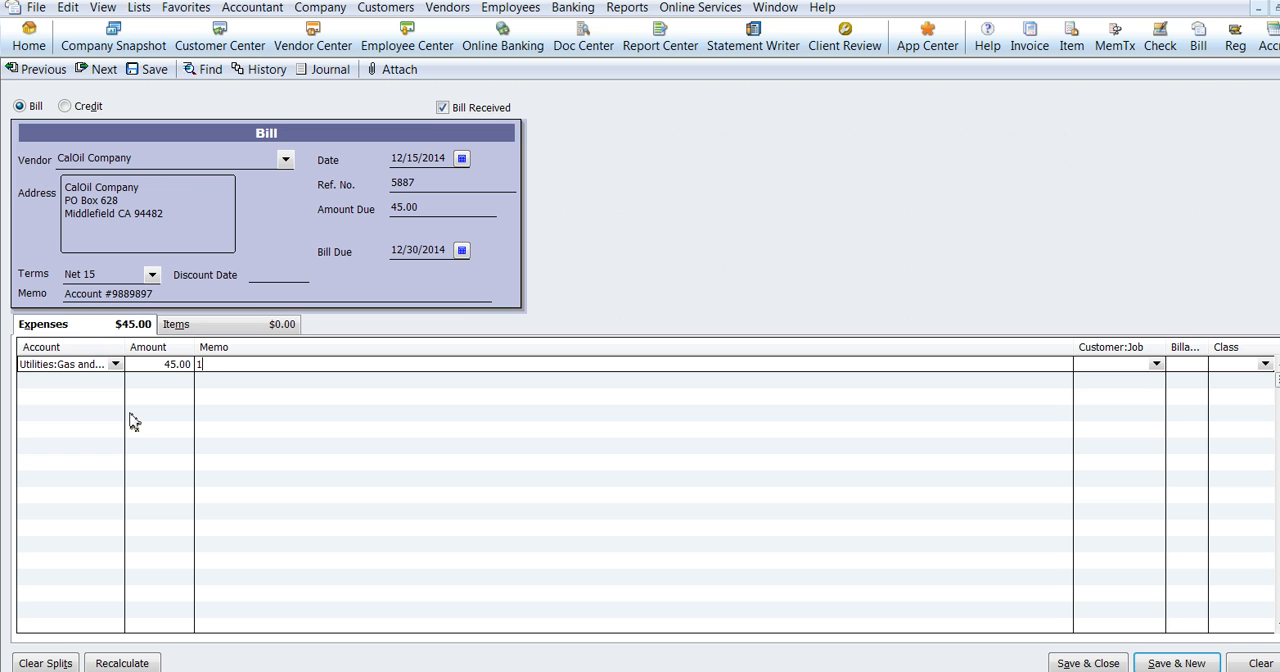
pyautogui.write('/2 of')
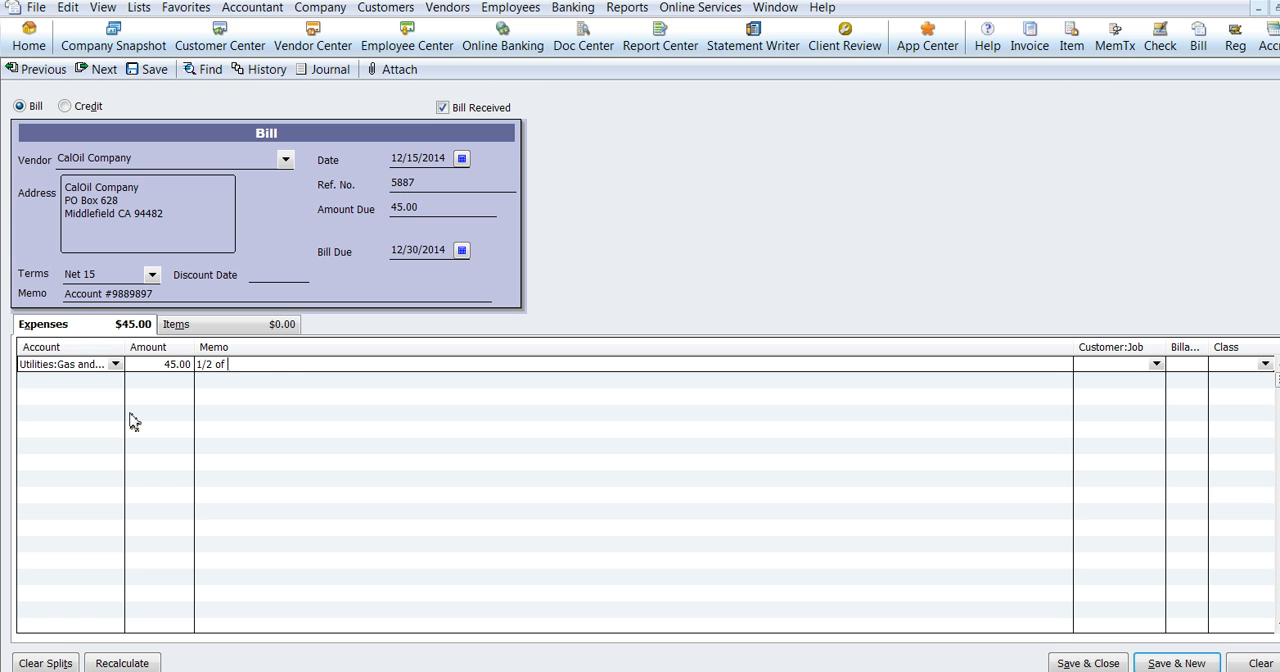
pyautogui.write('winter pay')
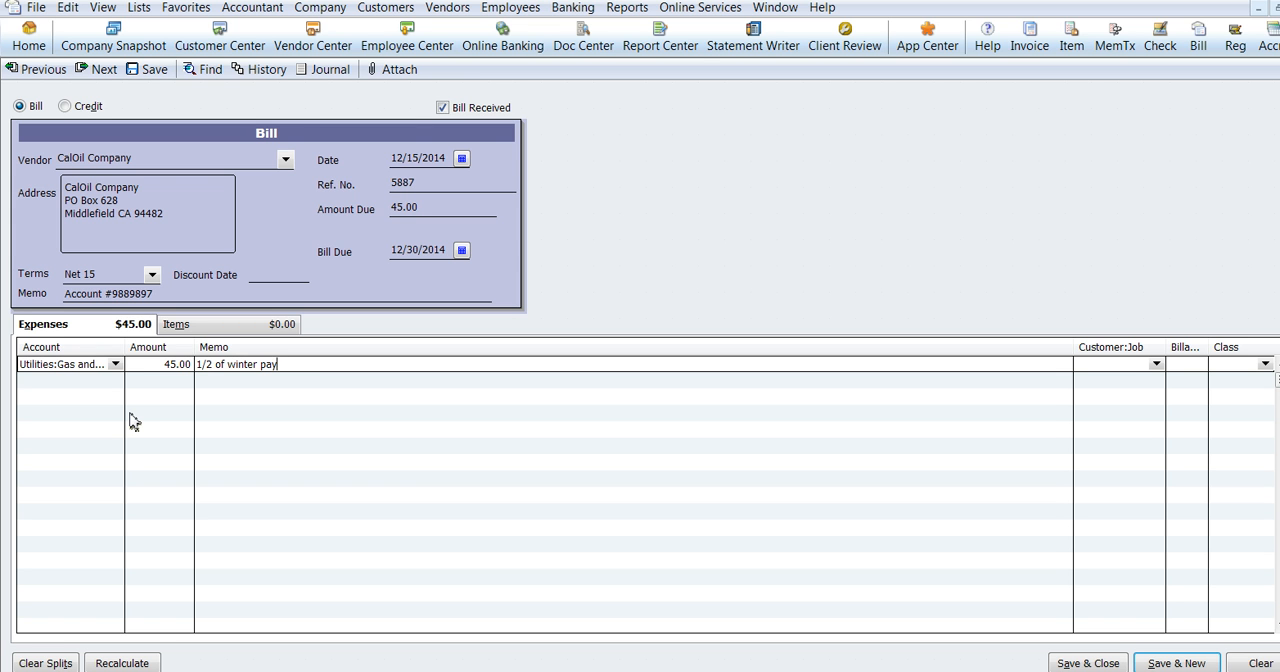
pyautogui.write('ment')
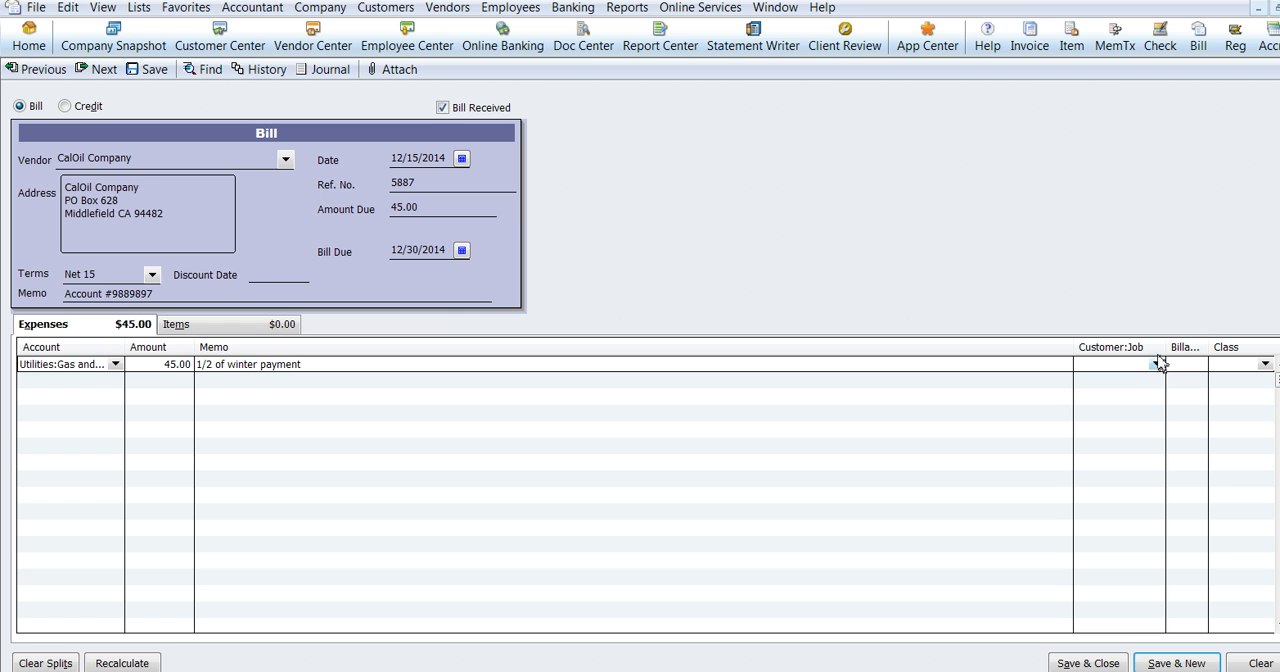
pyautogui.moveTo(1199, 503)
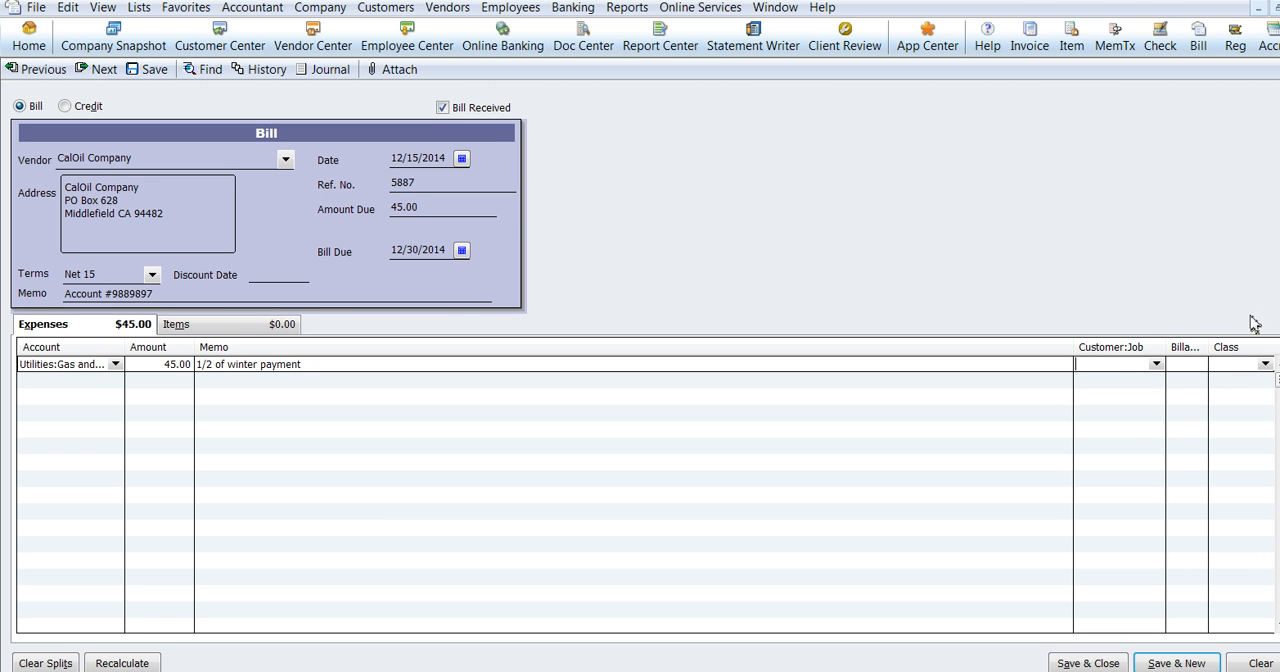
pyautogui.moveTo(1093, 658)
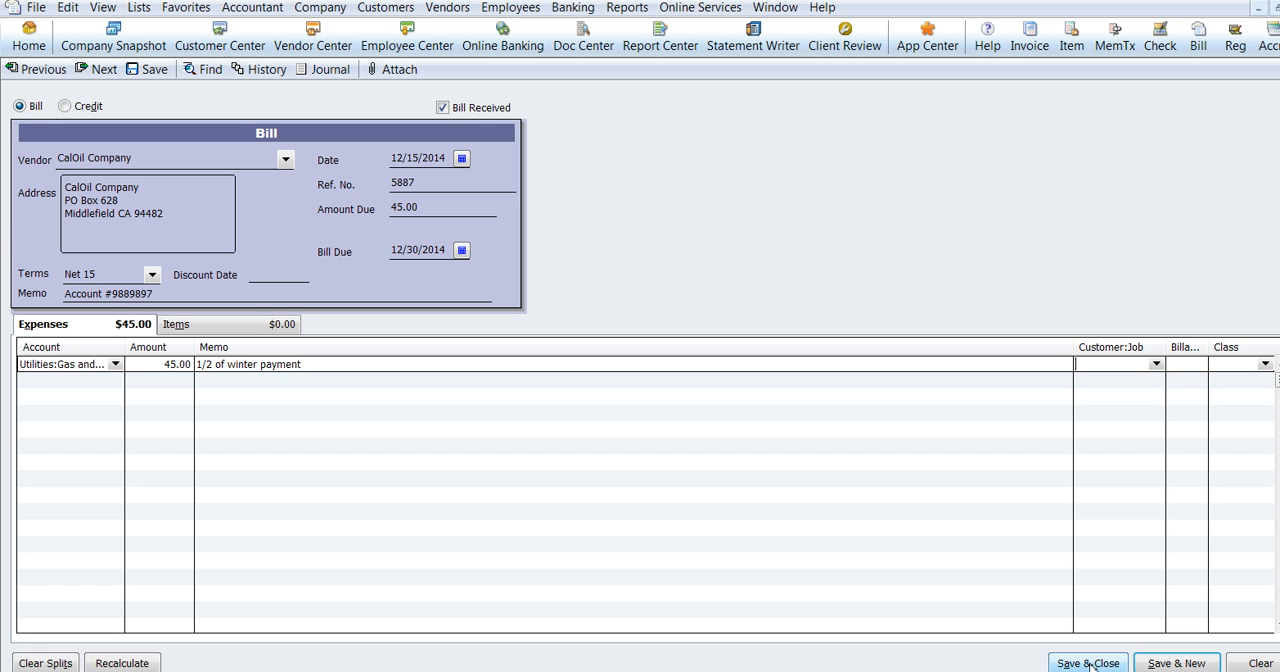
# Step: Save and close the CalOil bill, confirming the future-date warning
pyautogui.click(1088, 663)
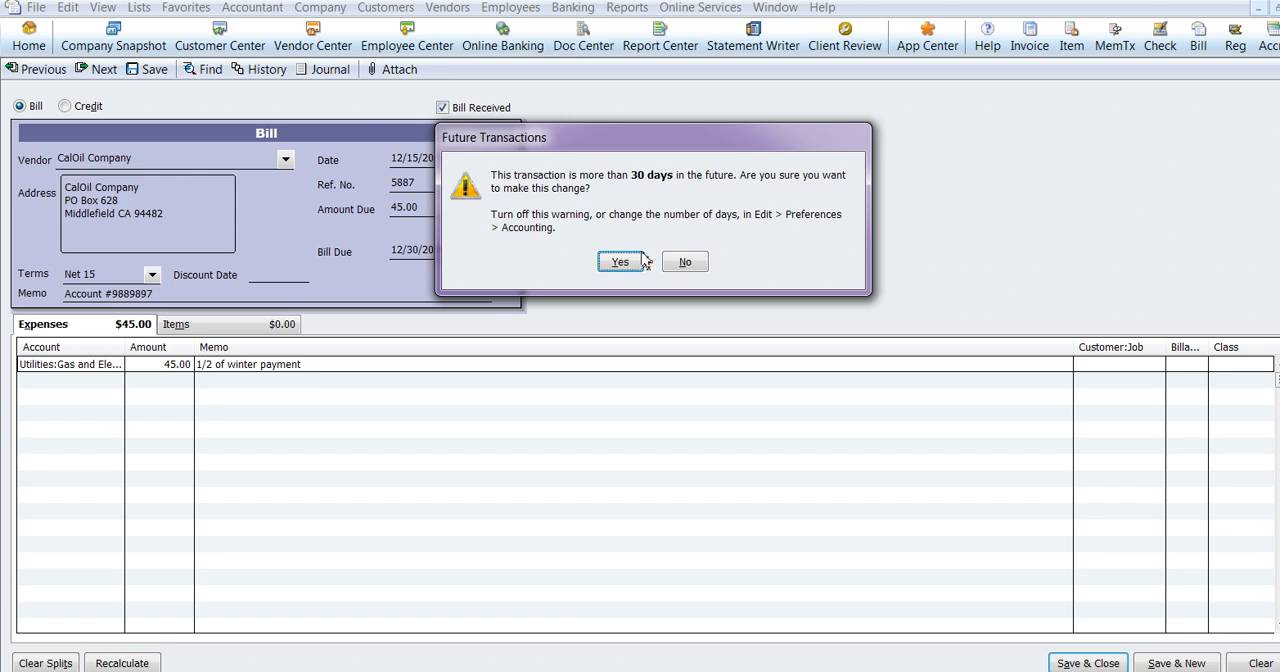
pyautogui.click(618, 261)
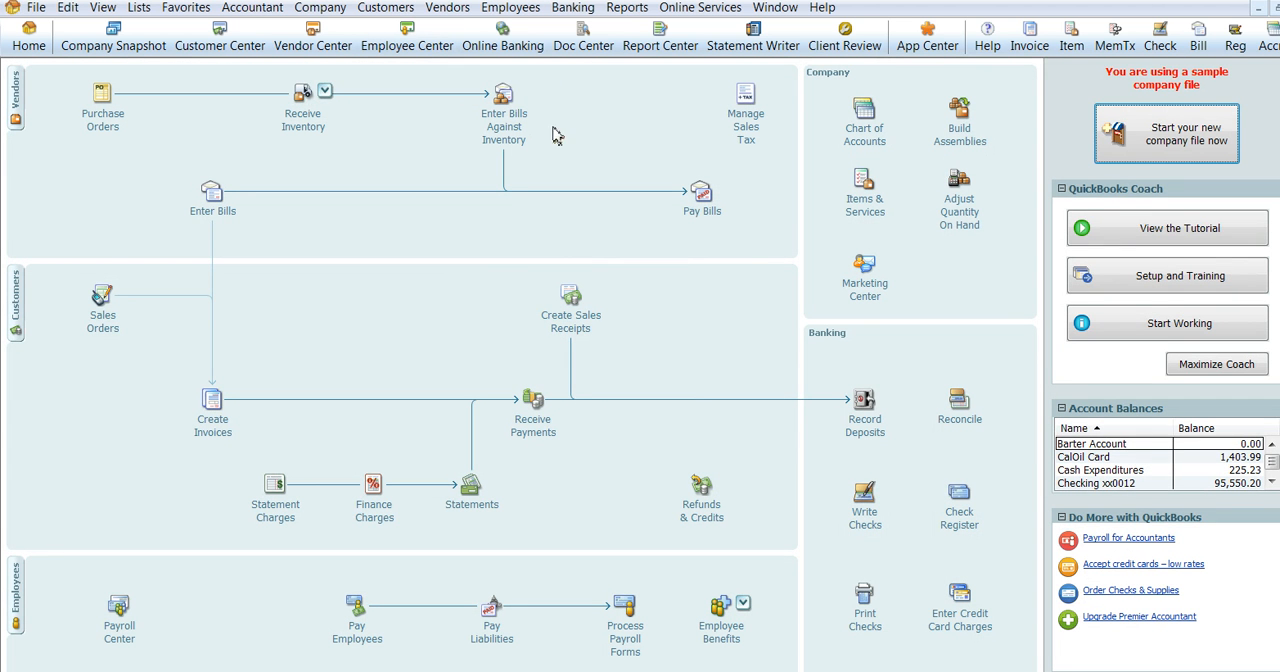
pyautogui.moveTo(707, 240)
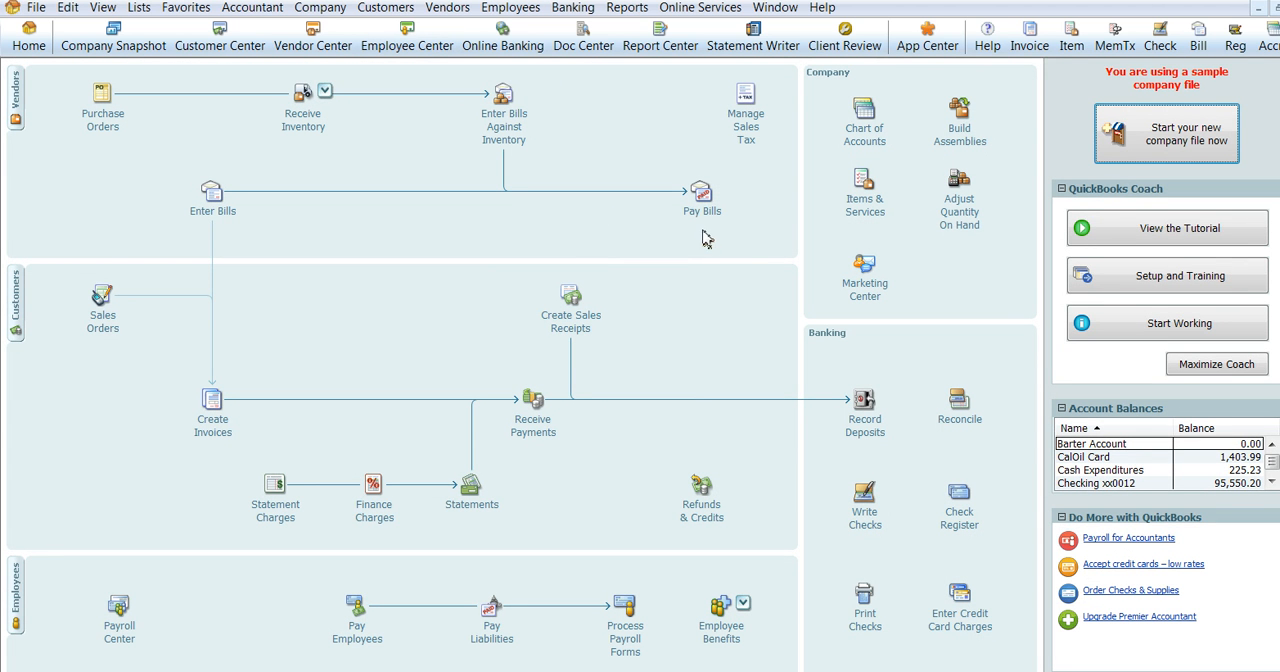
pyautogui.moveTo(701, 192)
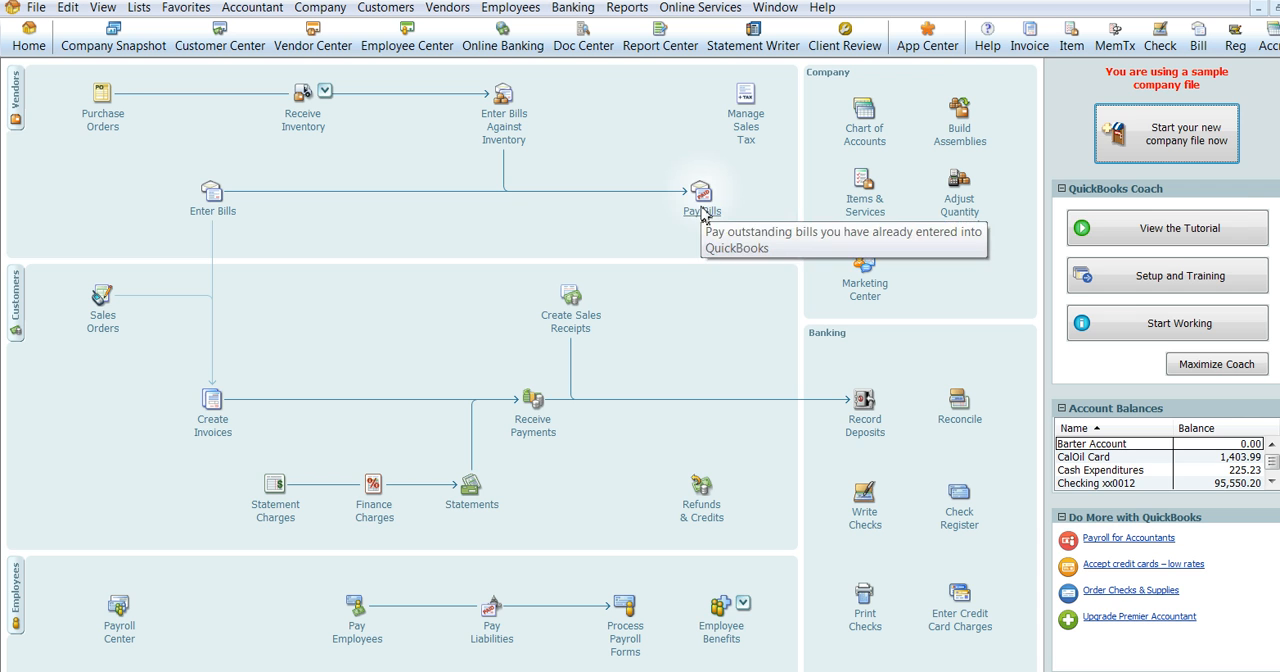
# Step: In Pay Bills, check the CalOil Company and Cal Gas & Electric bills
pyautogui.click(700, 192)
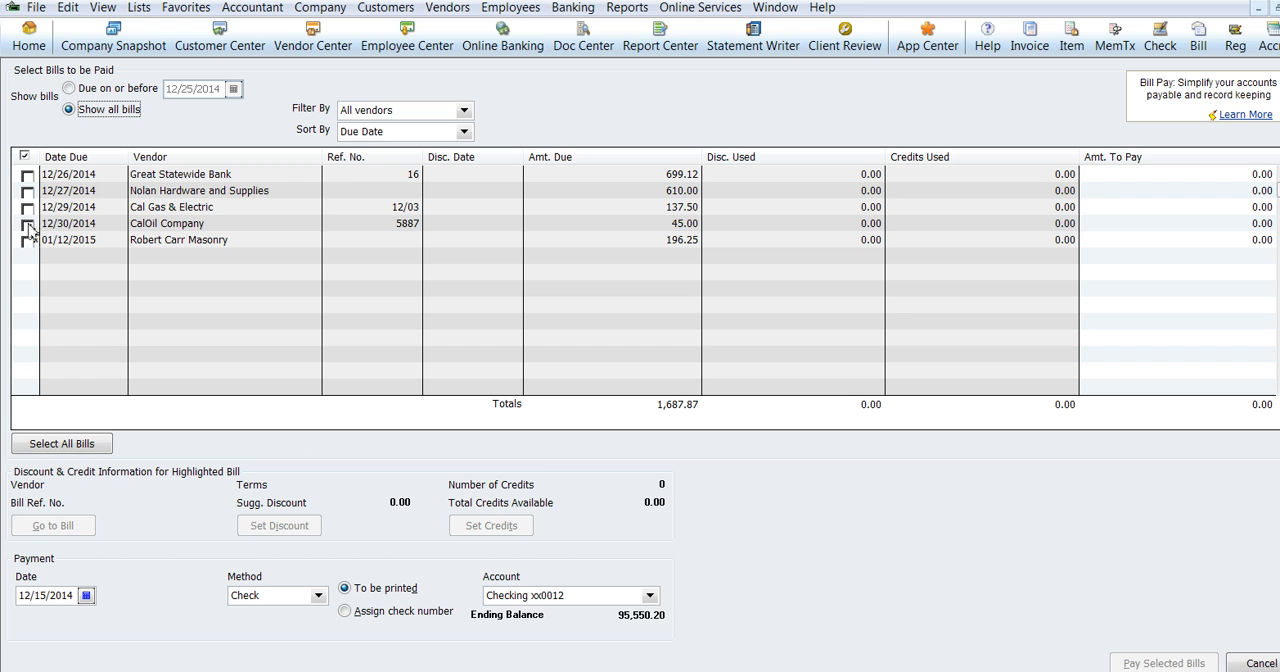
pyautogui.click(27, 223)
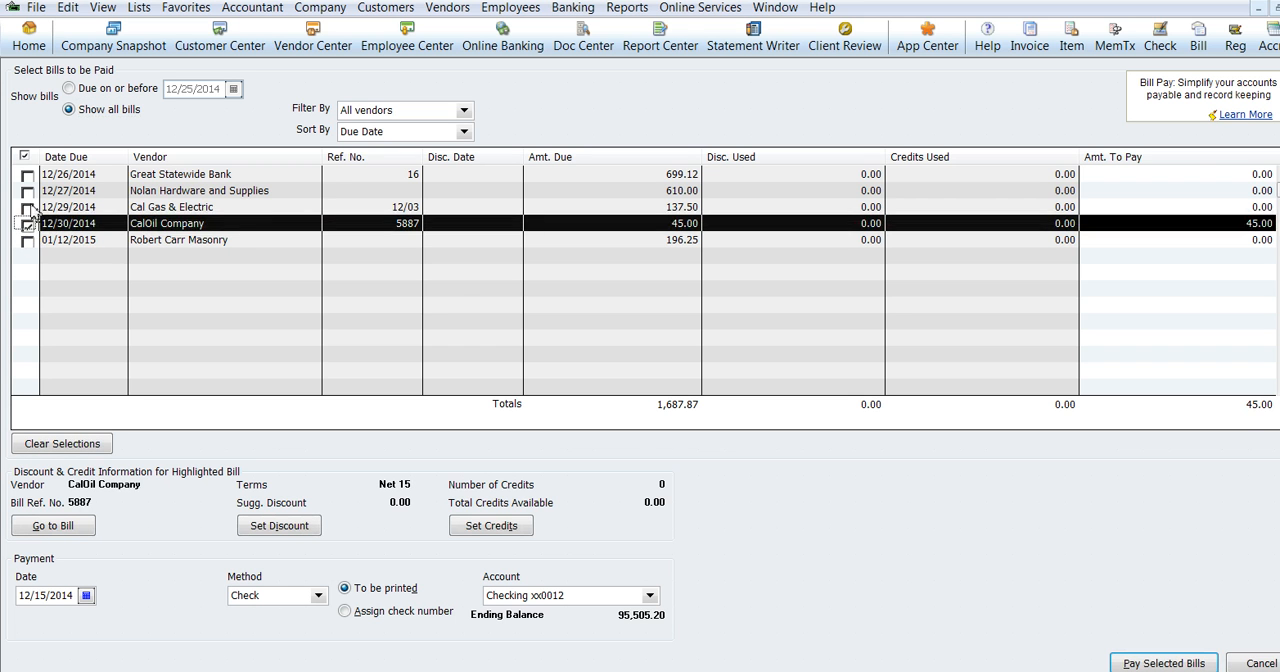
pyautogui.click(27, 207)
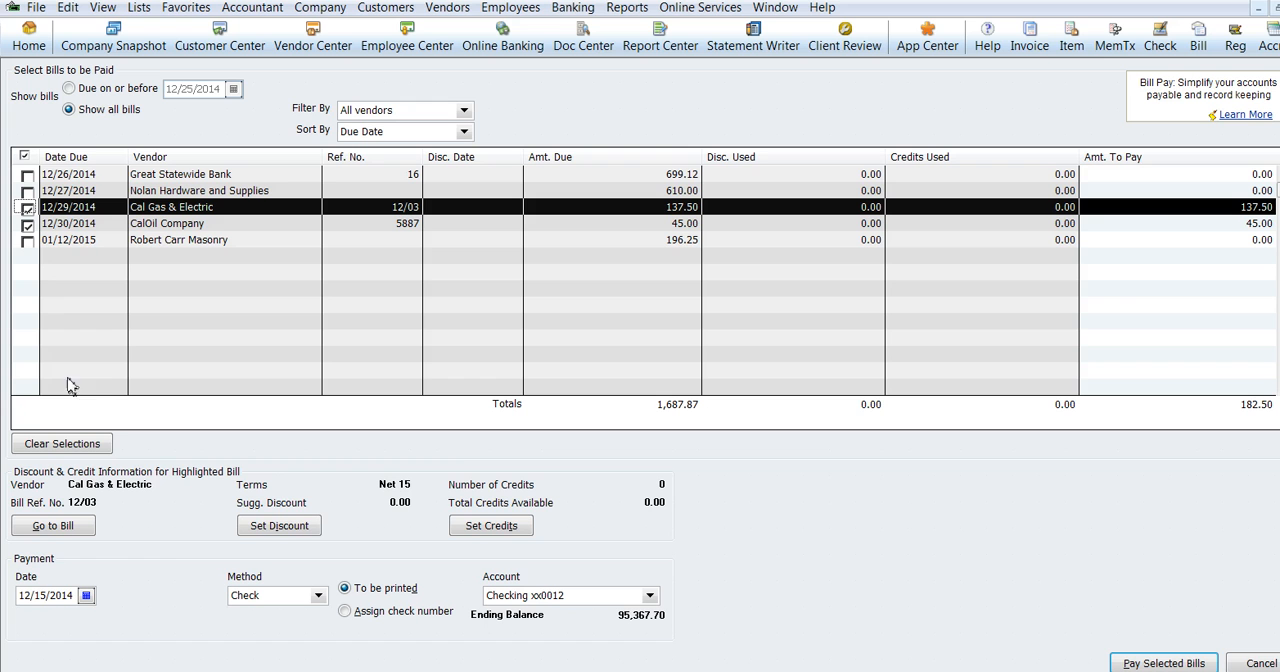
pyautogui.moveTo(88, 595)
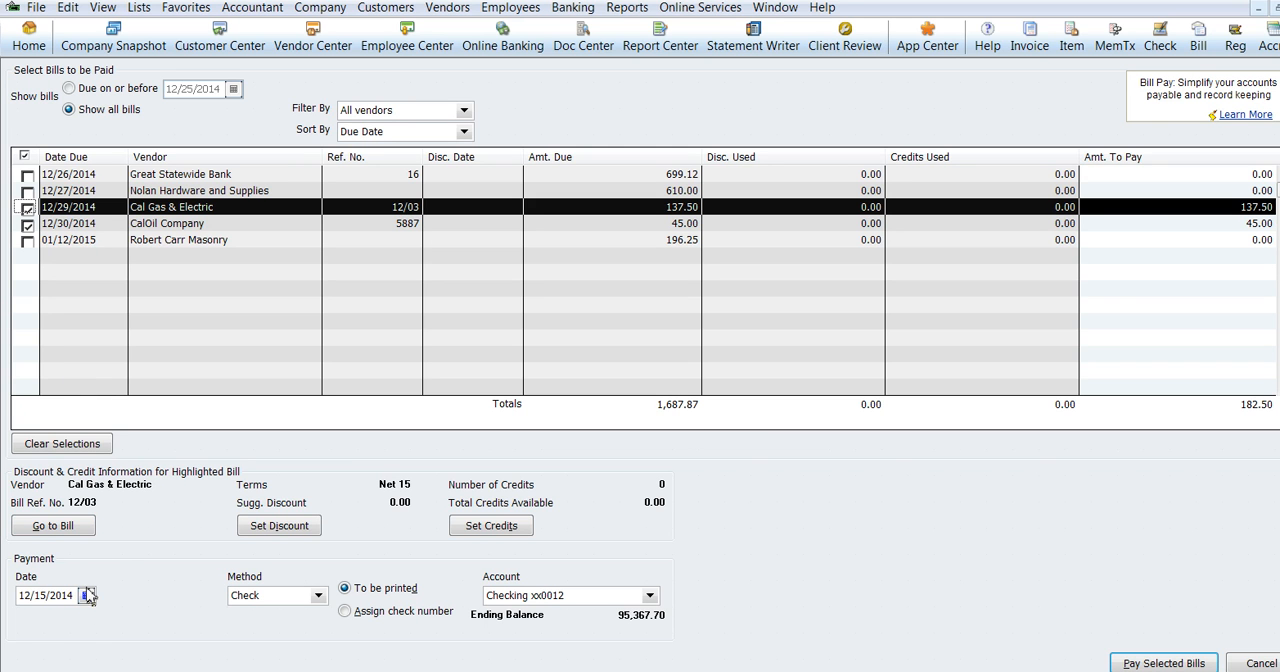
# Step: Pick December 25, 2014 as the payment date, correcting an initial January 8, 2015 pick
pyautogui.click(88, 595)
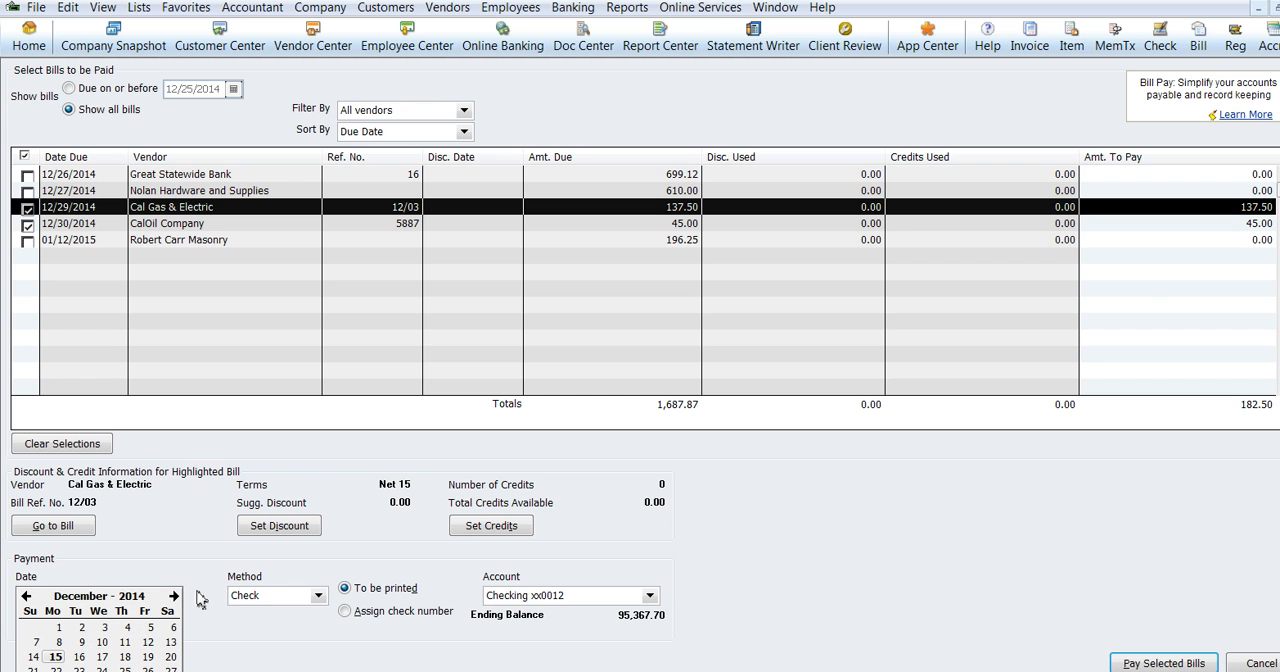
pyautogui.click(173, 596)
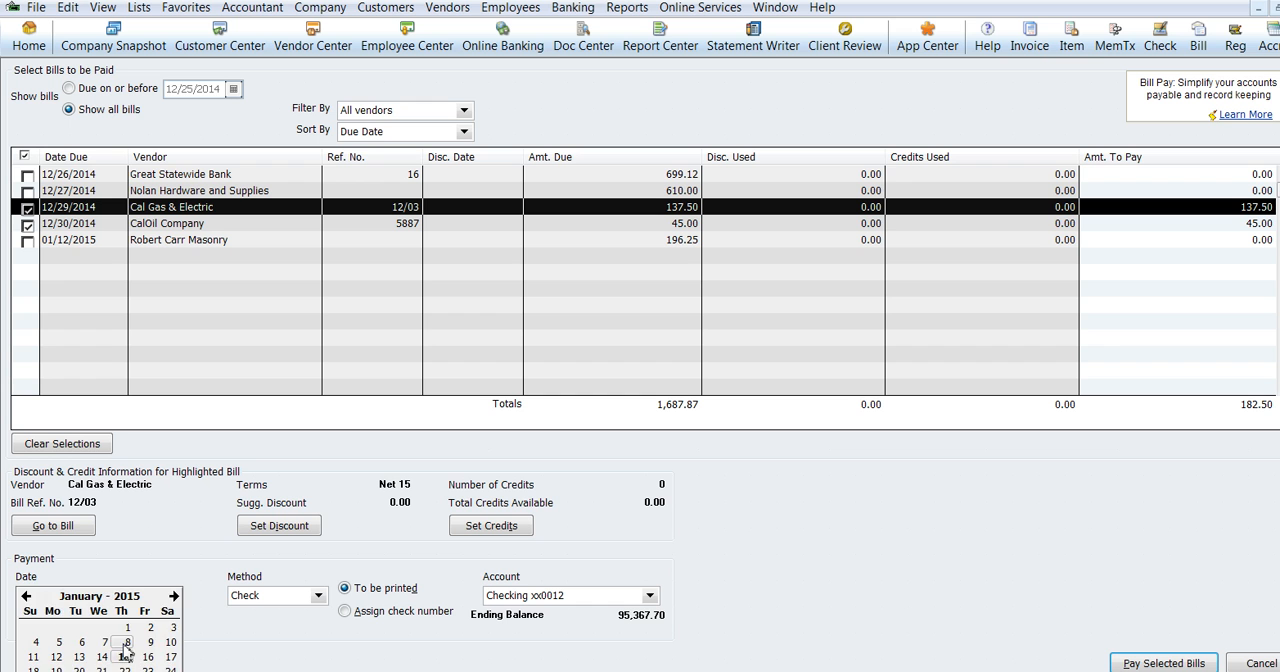
pyautogui.click(127, 642)
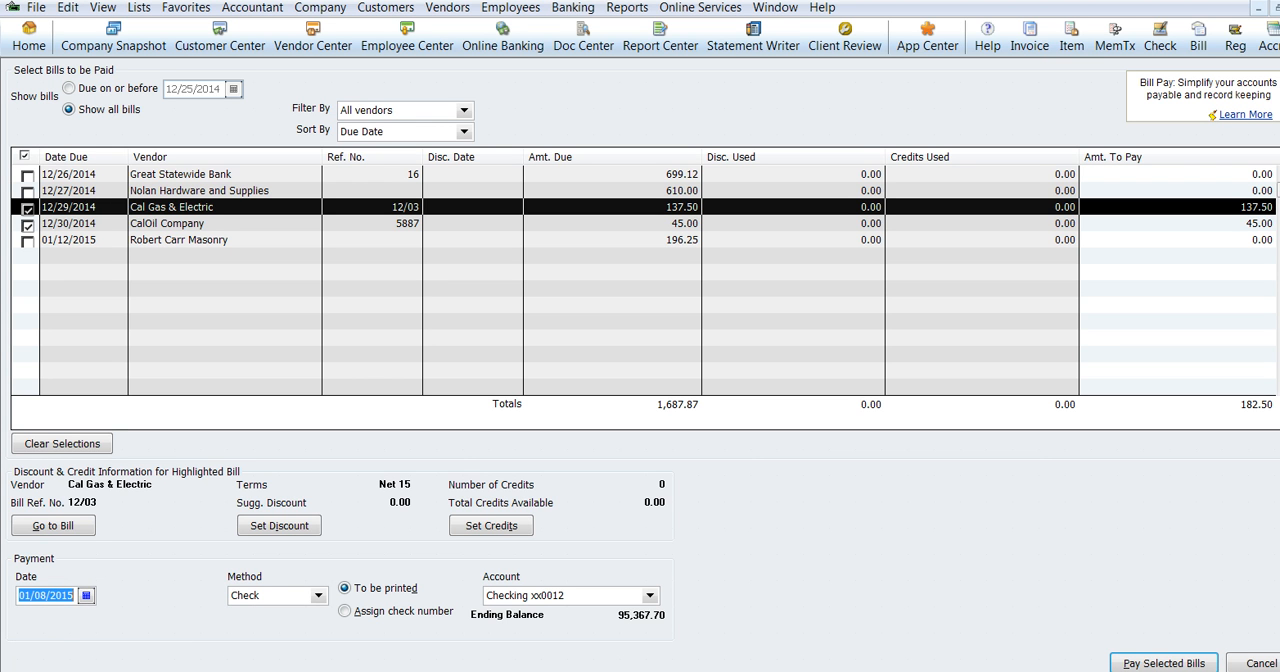
pyautogui.click(86, 595)
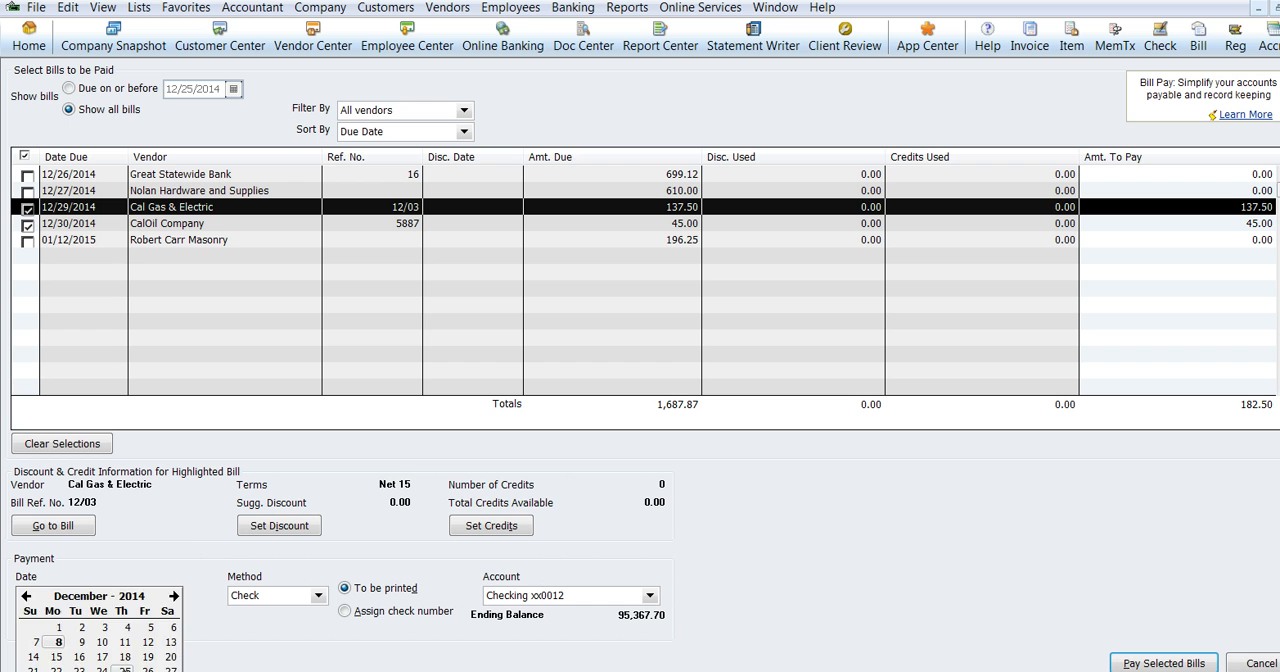
pyautogui.click(44, 595)
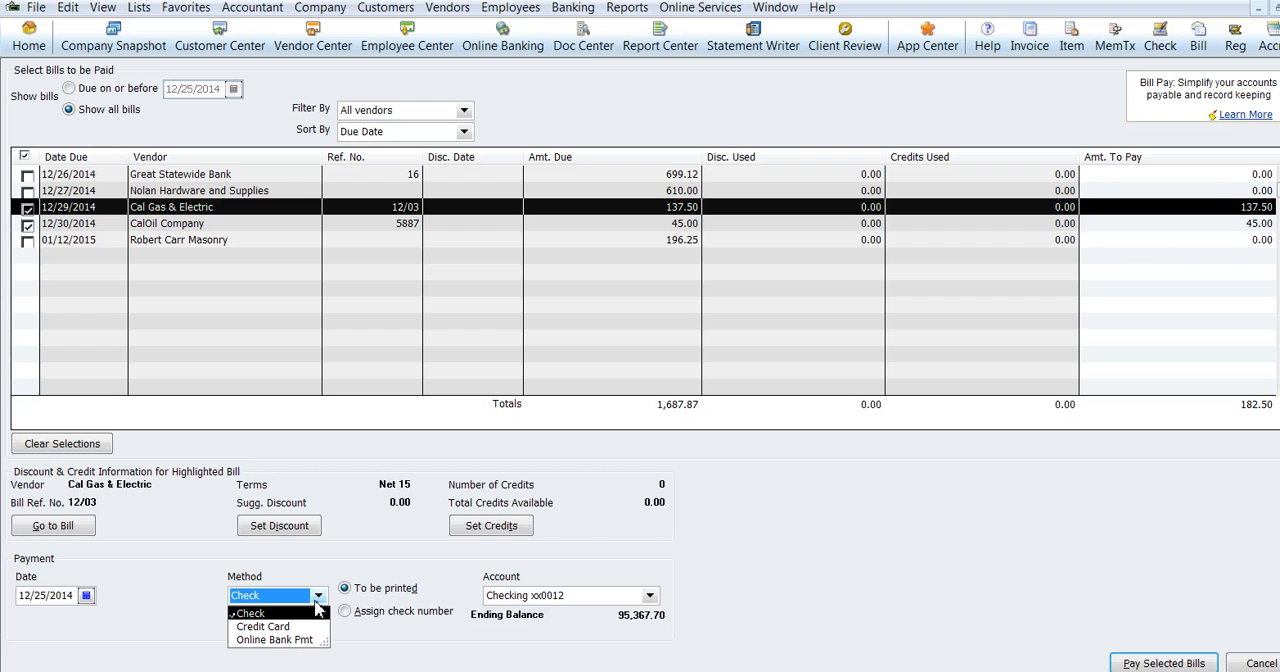
pyautogui.click(248, 612)
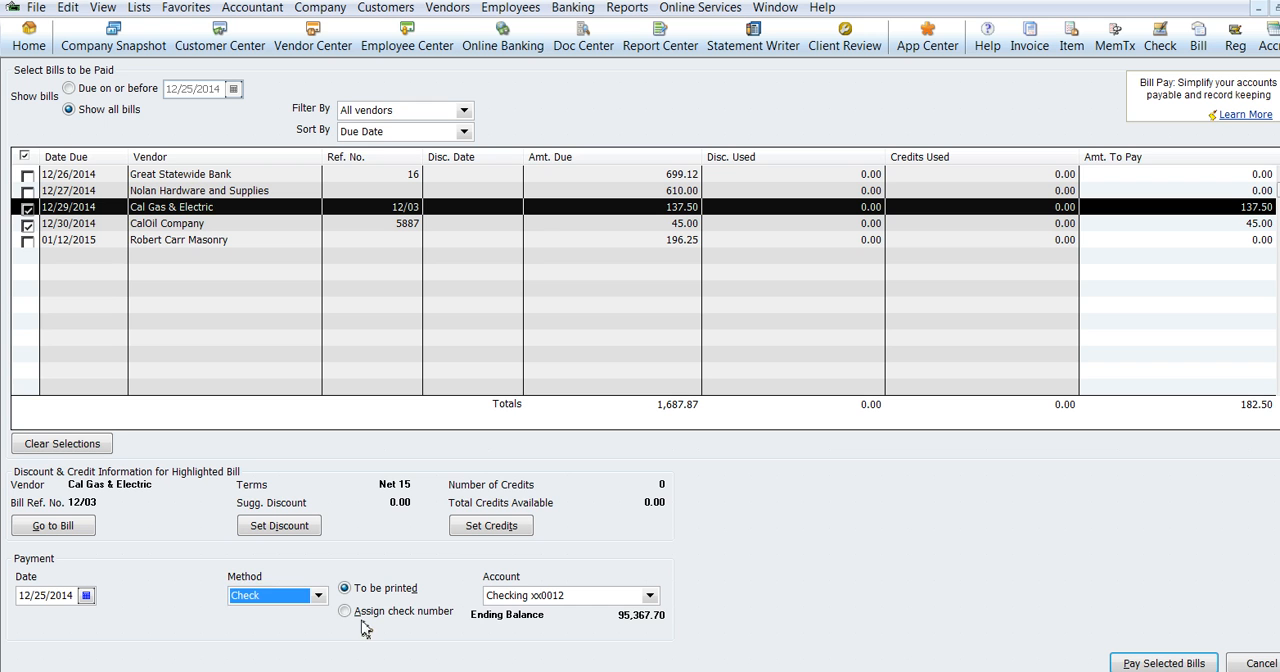
pyautogui.click(344, 611)
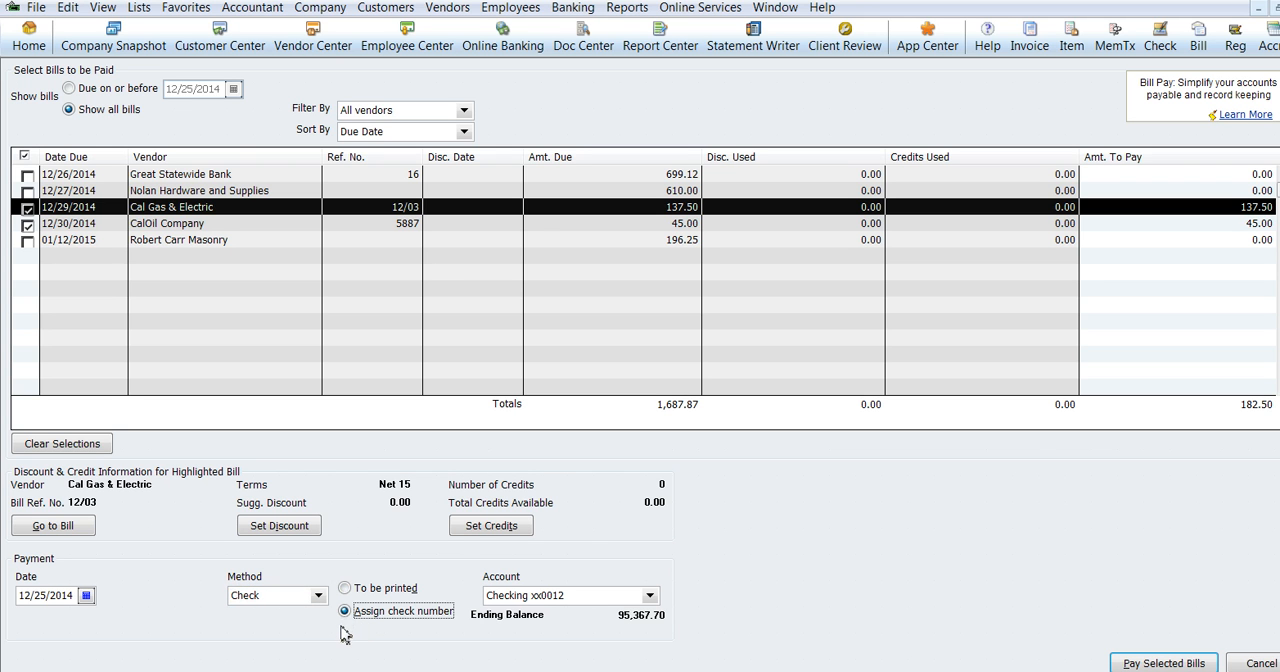
pyautogui.moveTo(450, 635)
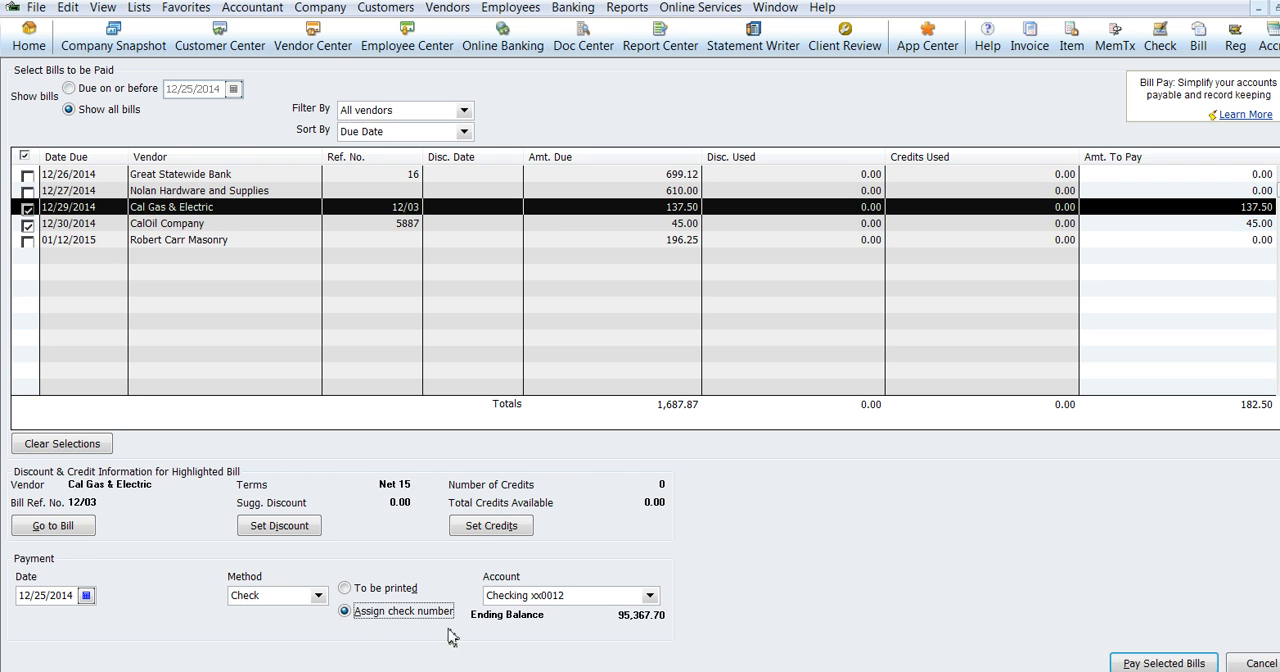
pyautogui.click(344, 588)
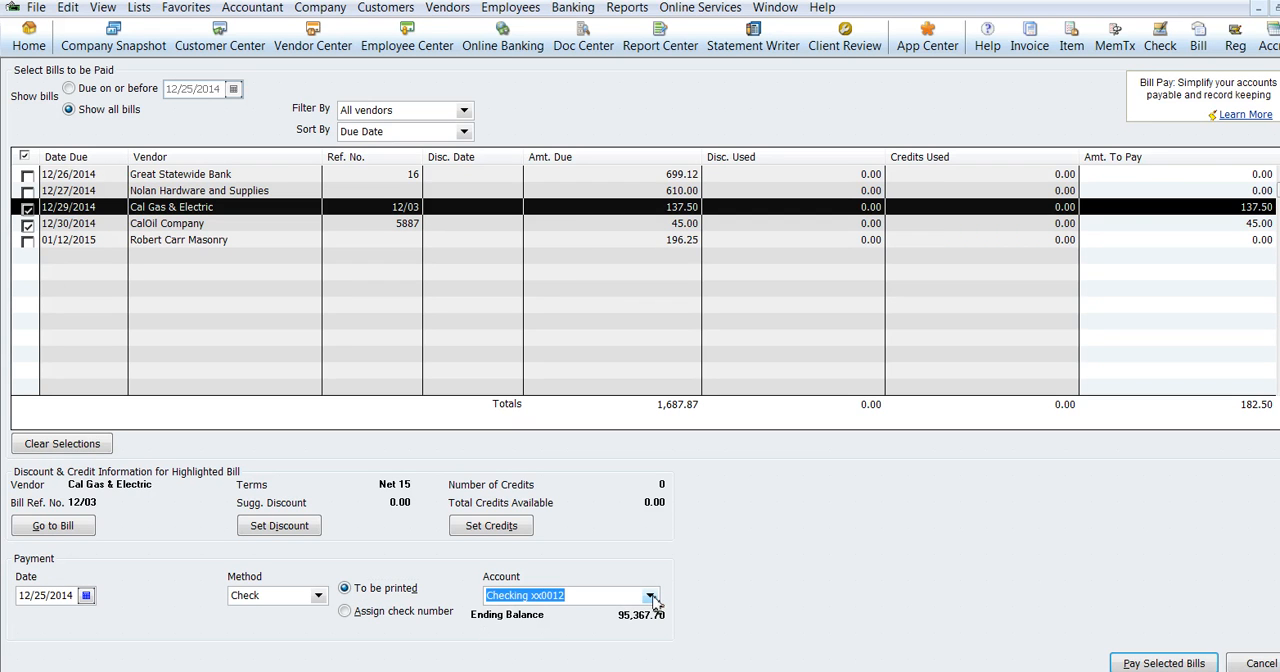
pyautogui.moveTo(660, 617)
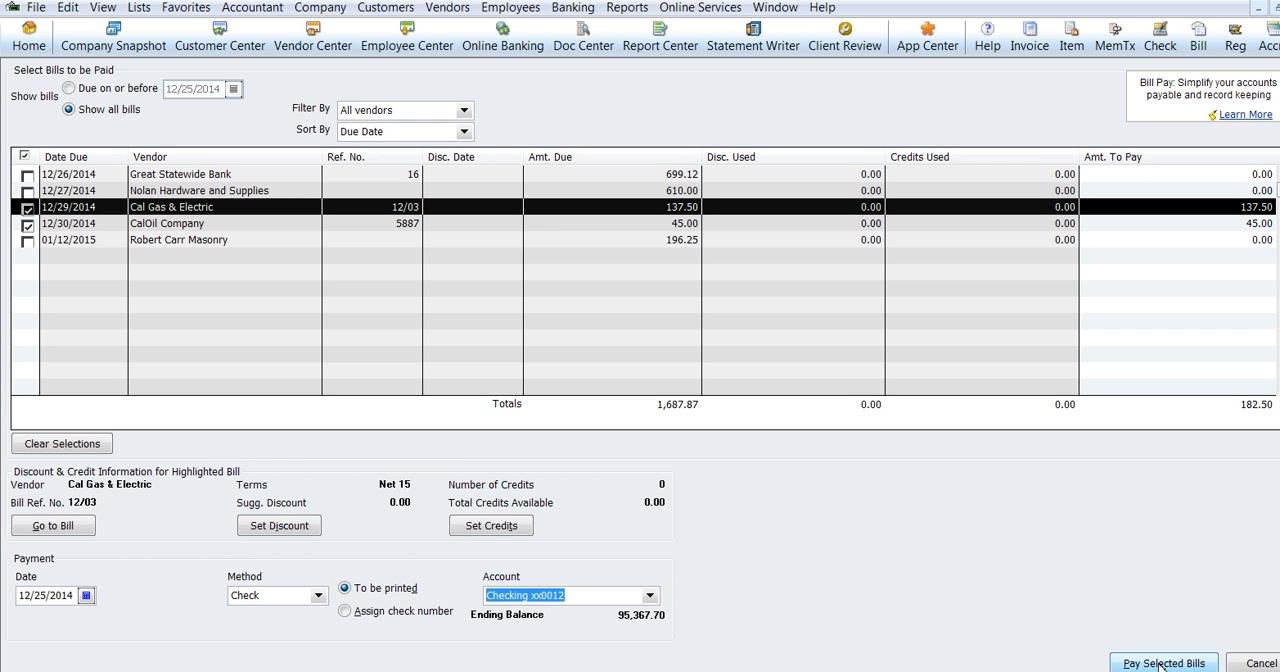
# Step: Pay the selected bills, accept the future-date warning, and open Print Checks
pyautogui.click(1163, 663)
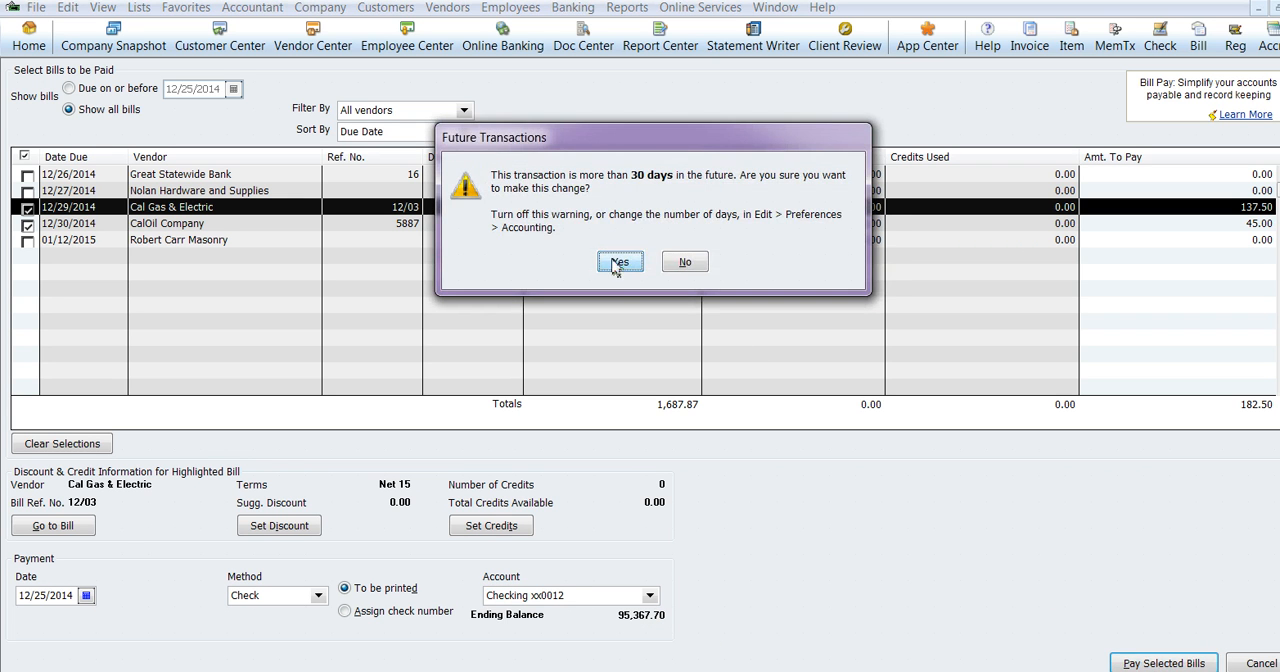
pyautogui.click(620, 261)
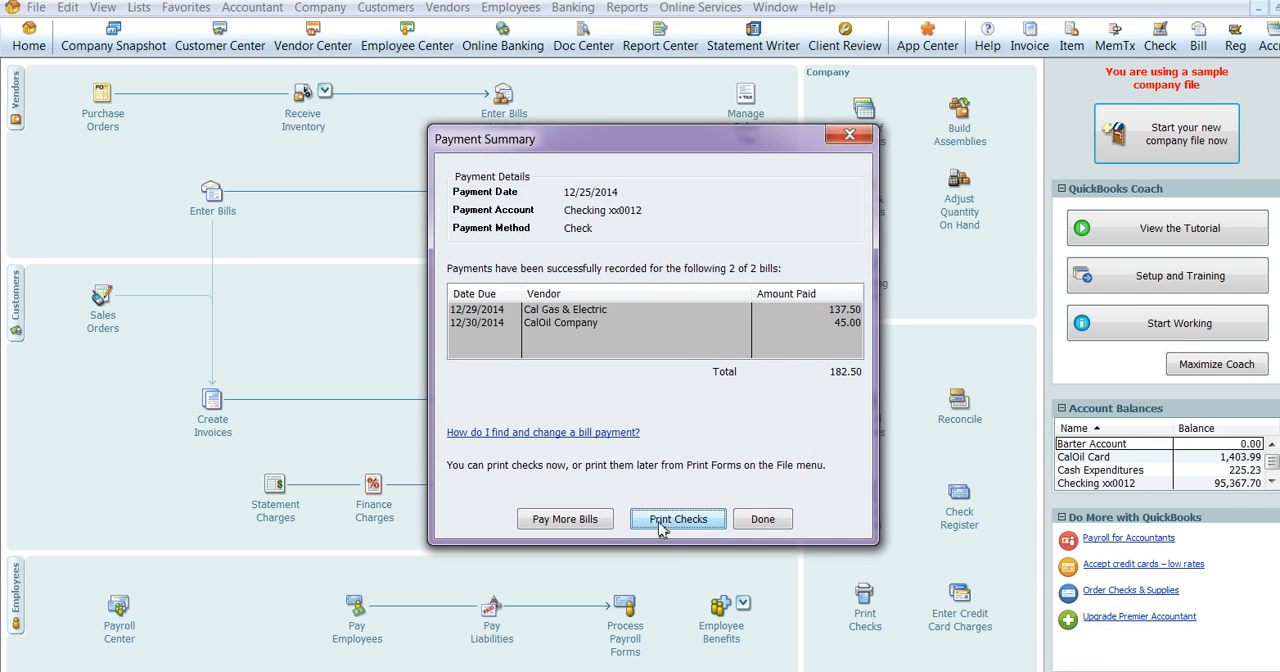
pyautogui.click(677, 518)
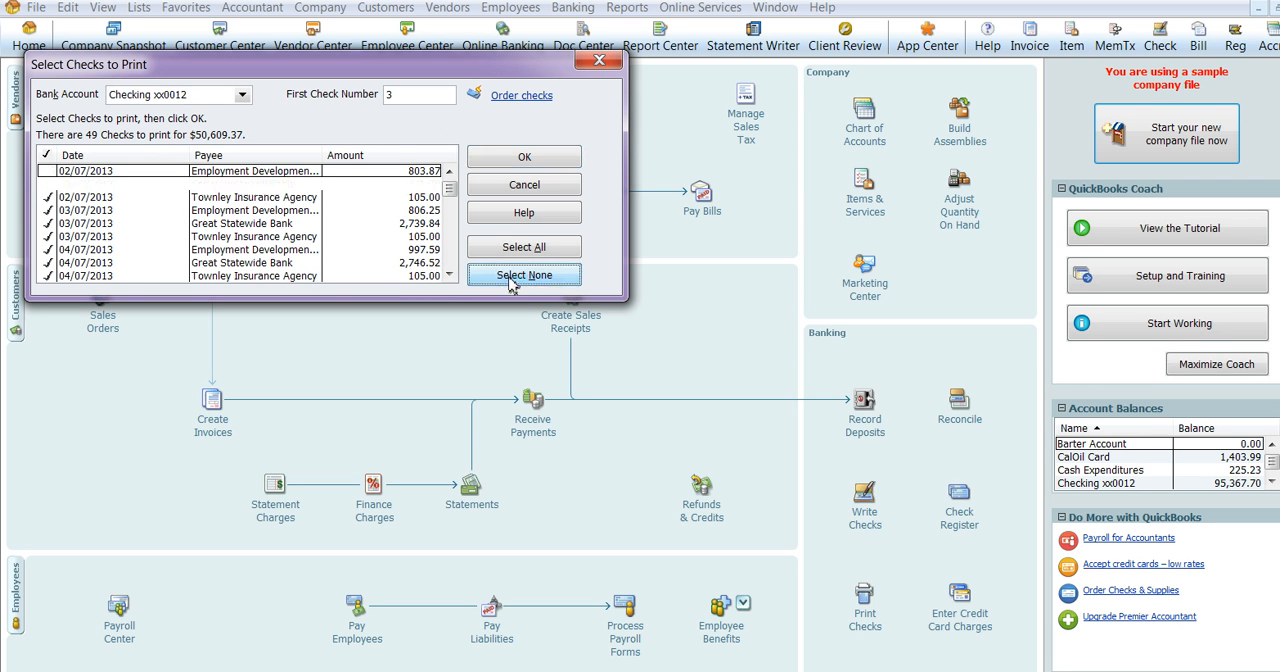
# Step: Select only the CalOil and Cal Gas & Electric checks (182.50) and confirm
pyautogui.click(523, 275)
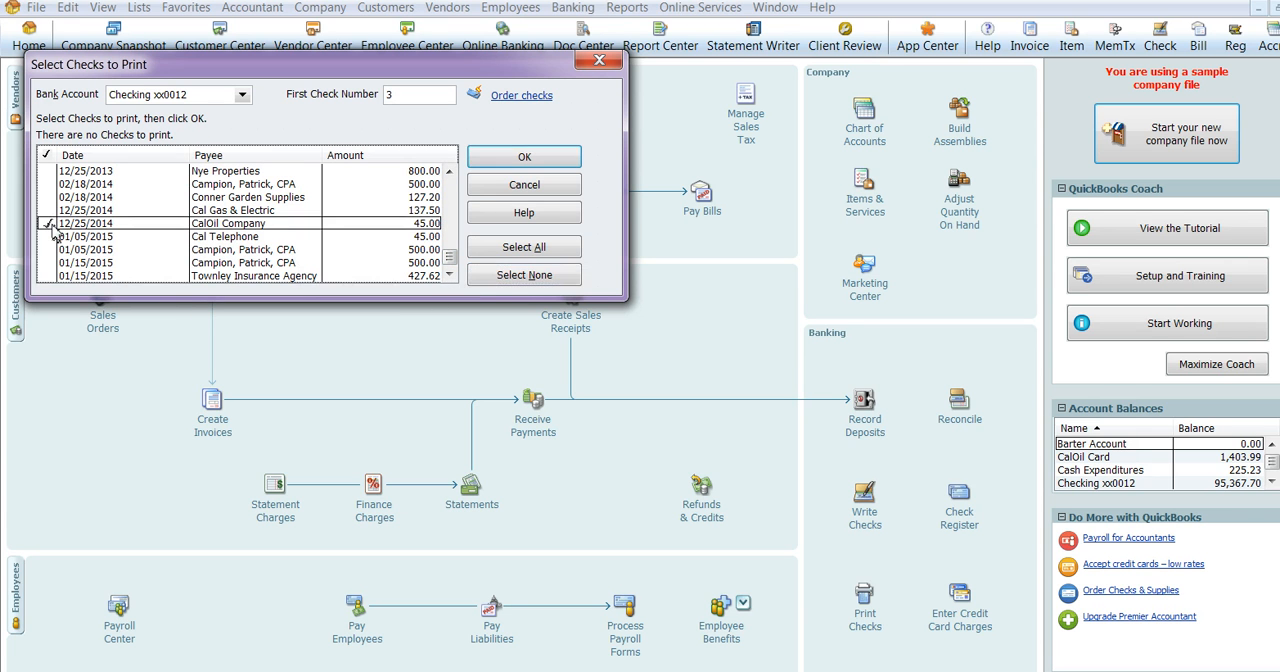
pyautogui.click(48, 223)
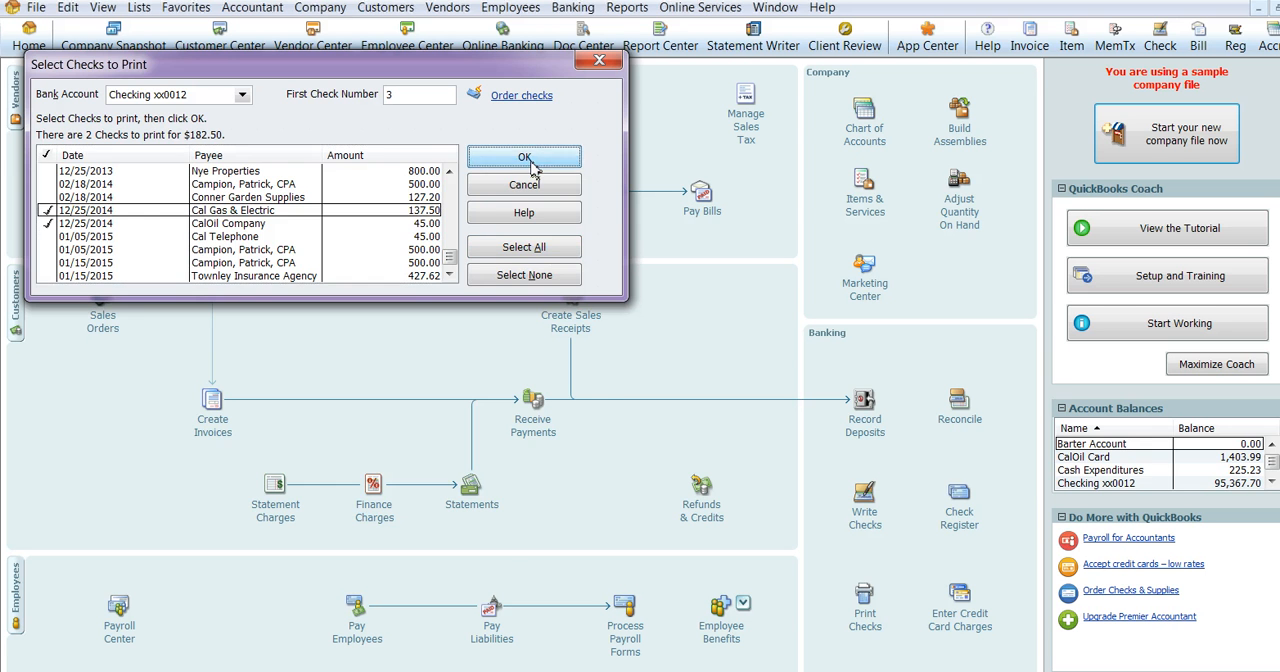
pyautogui.click(524, 157)
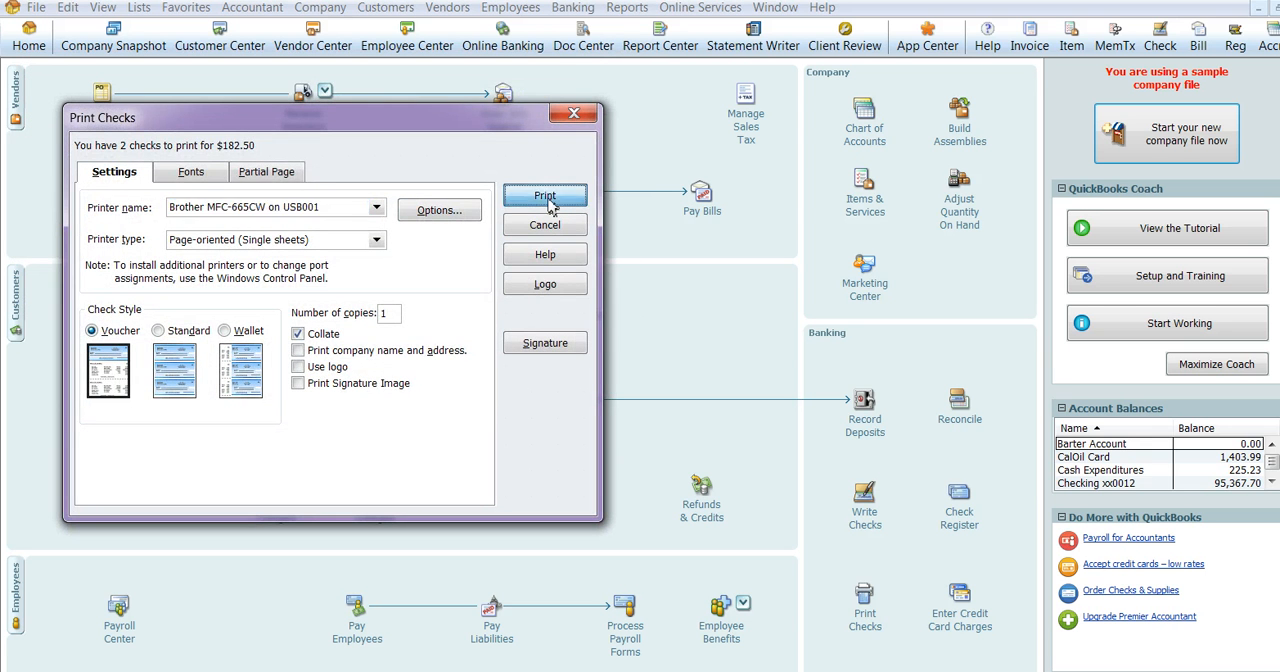
# Step: Print checks 3 and 4 for Cal Gas & Electric and CalOil
pyautogui.click(545, 195)
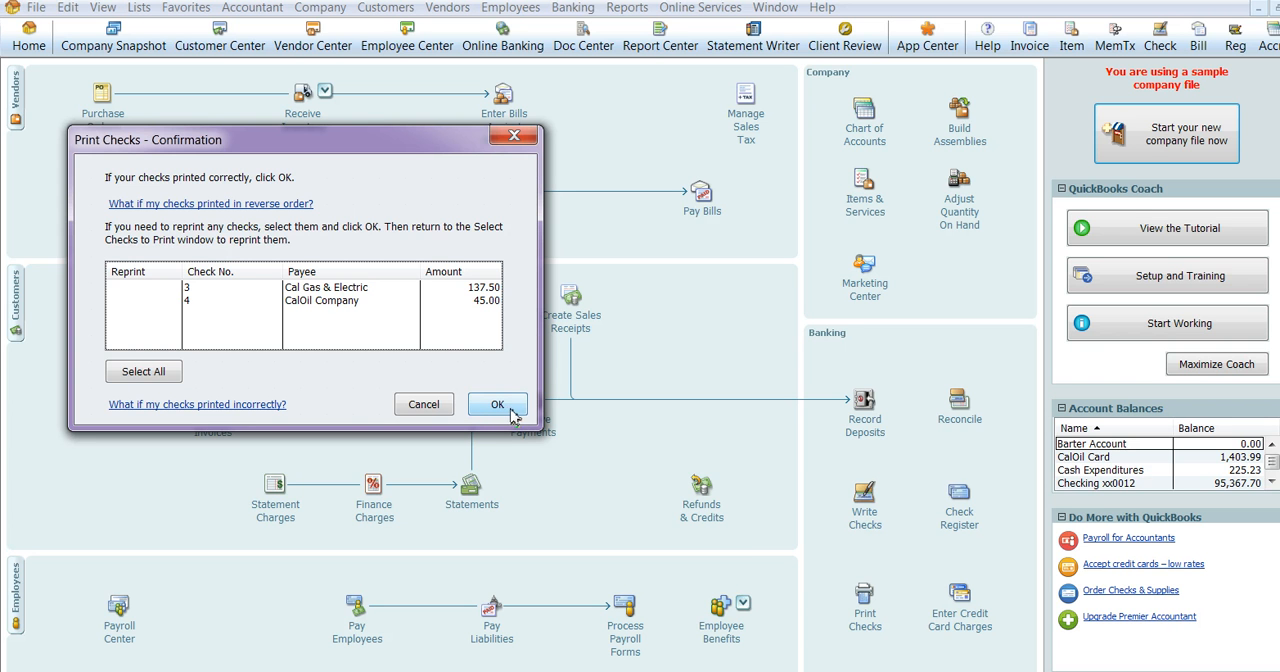
# Step: Select All checks, numbers 3 and 4, in Print Checks - Confirmation for reprinting
pyautogui.click(143, 371)
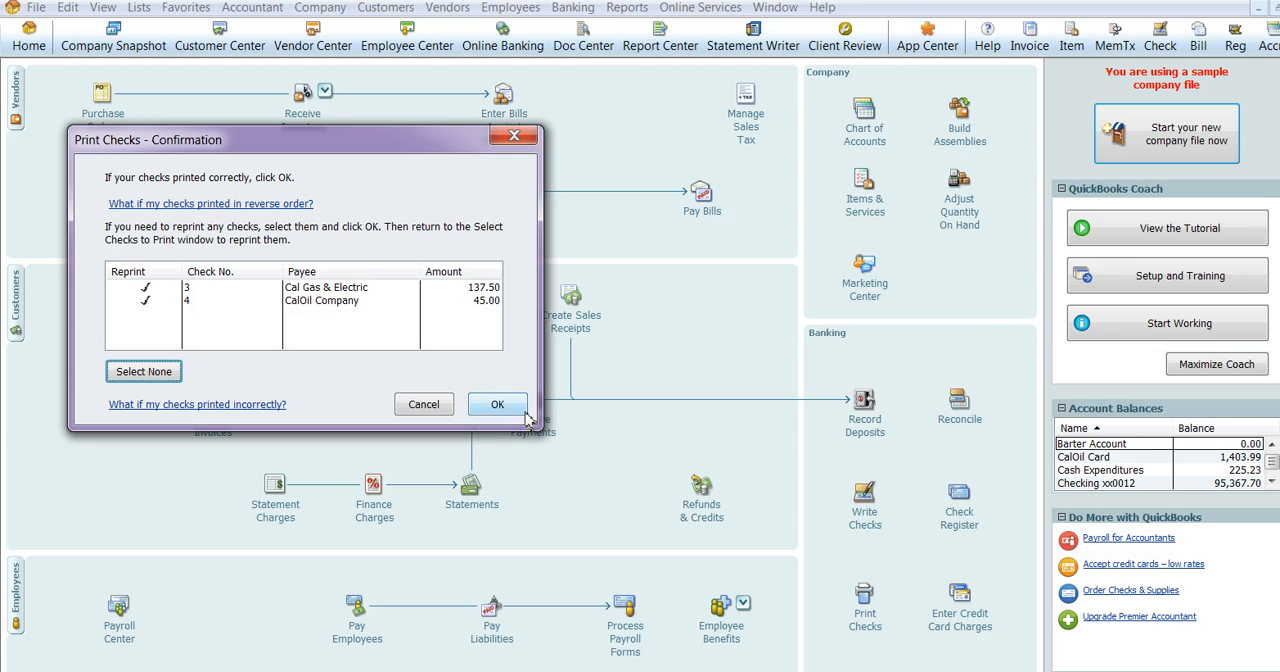
pyautogui.moveTo(517, 417)
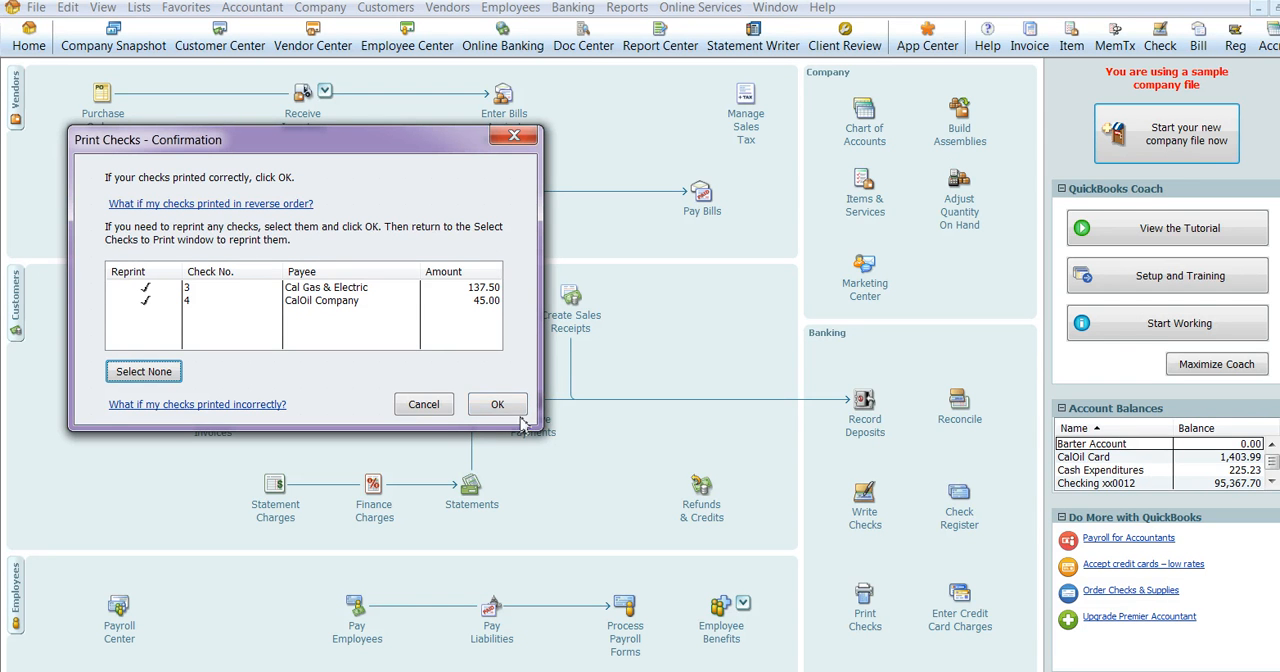
pyautogui.moveTo(515, 422)
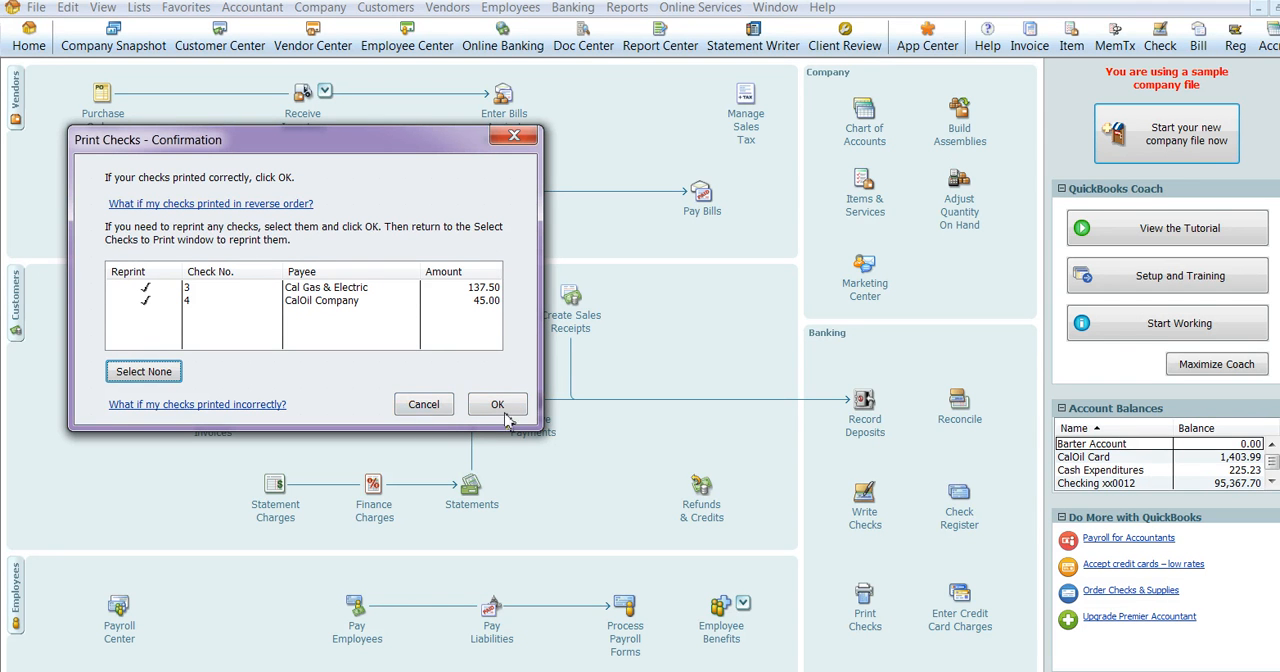
pyautogui.moveTo(460, 425)
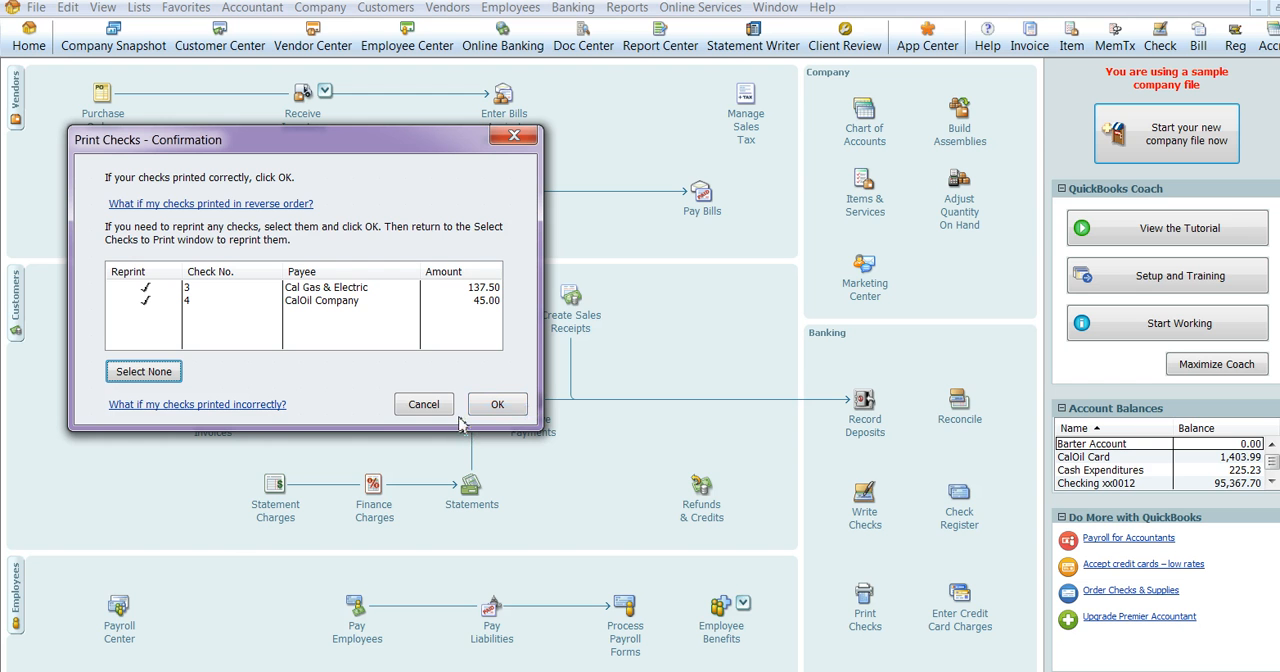
pyautogui.moveTo(505, 430)
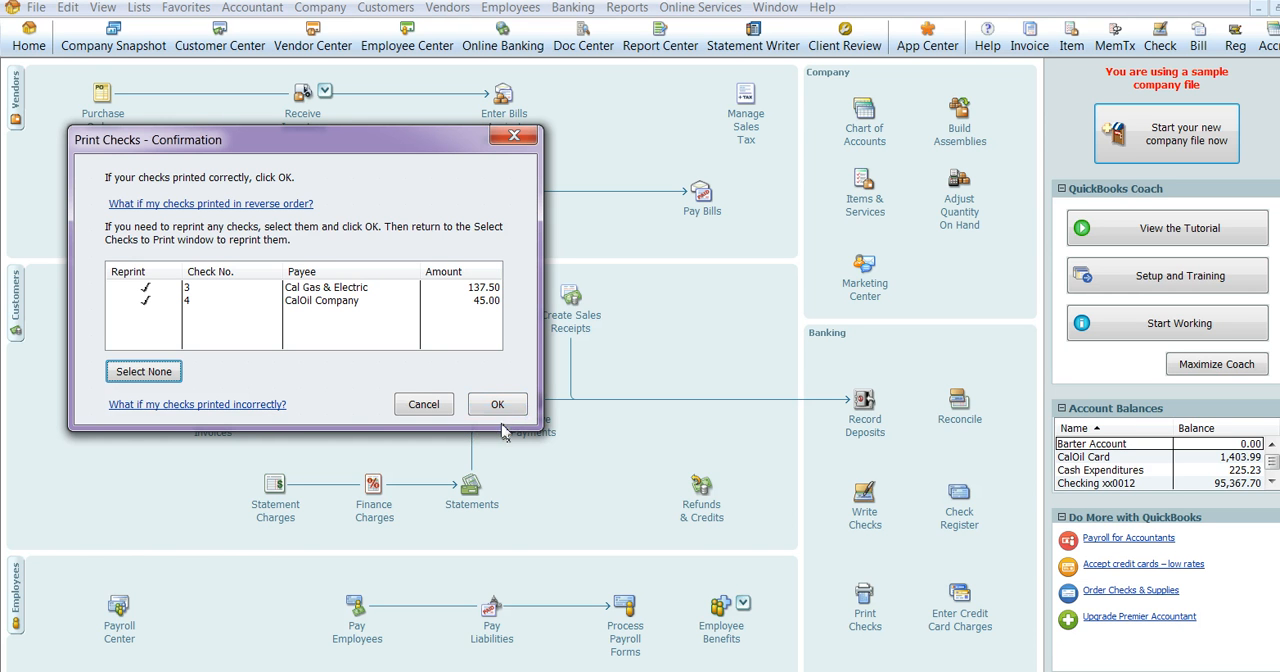
pyautogui.moveTo(510, 426)
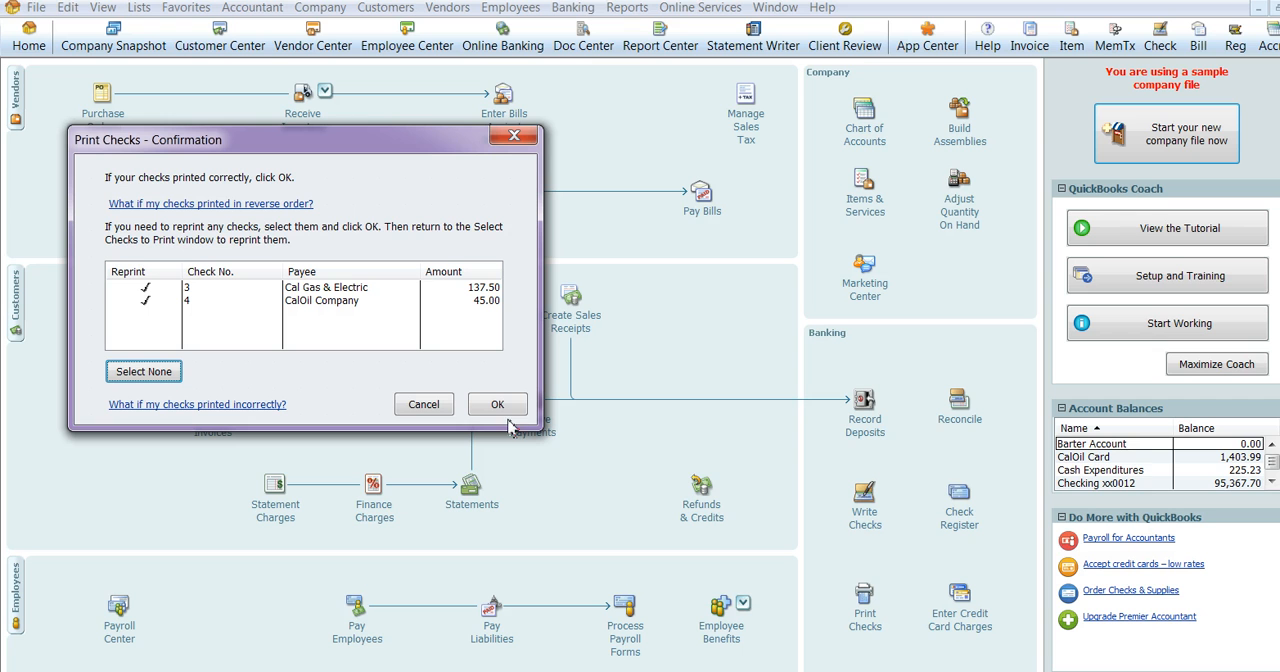